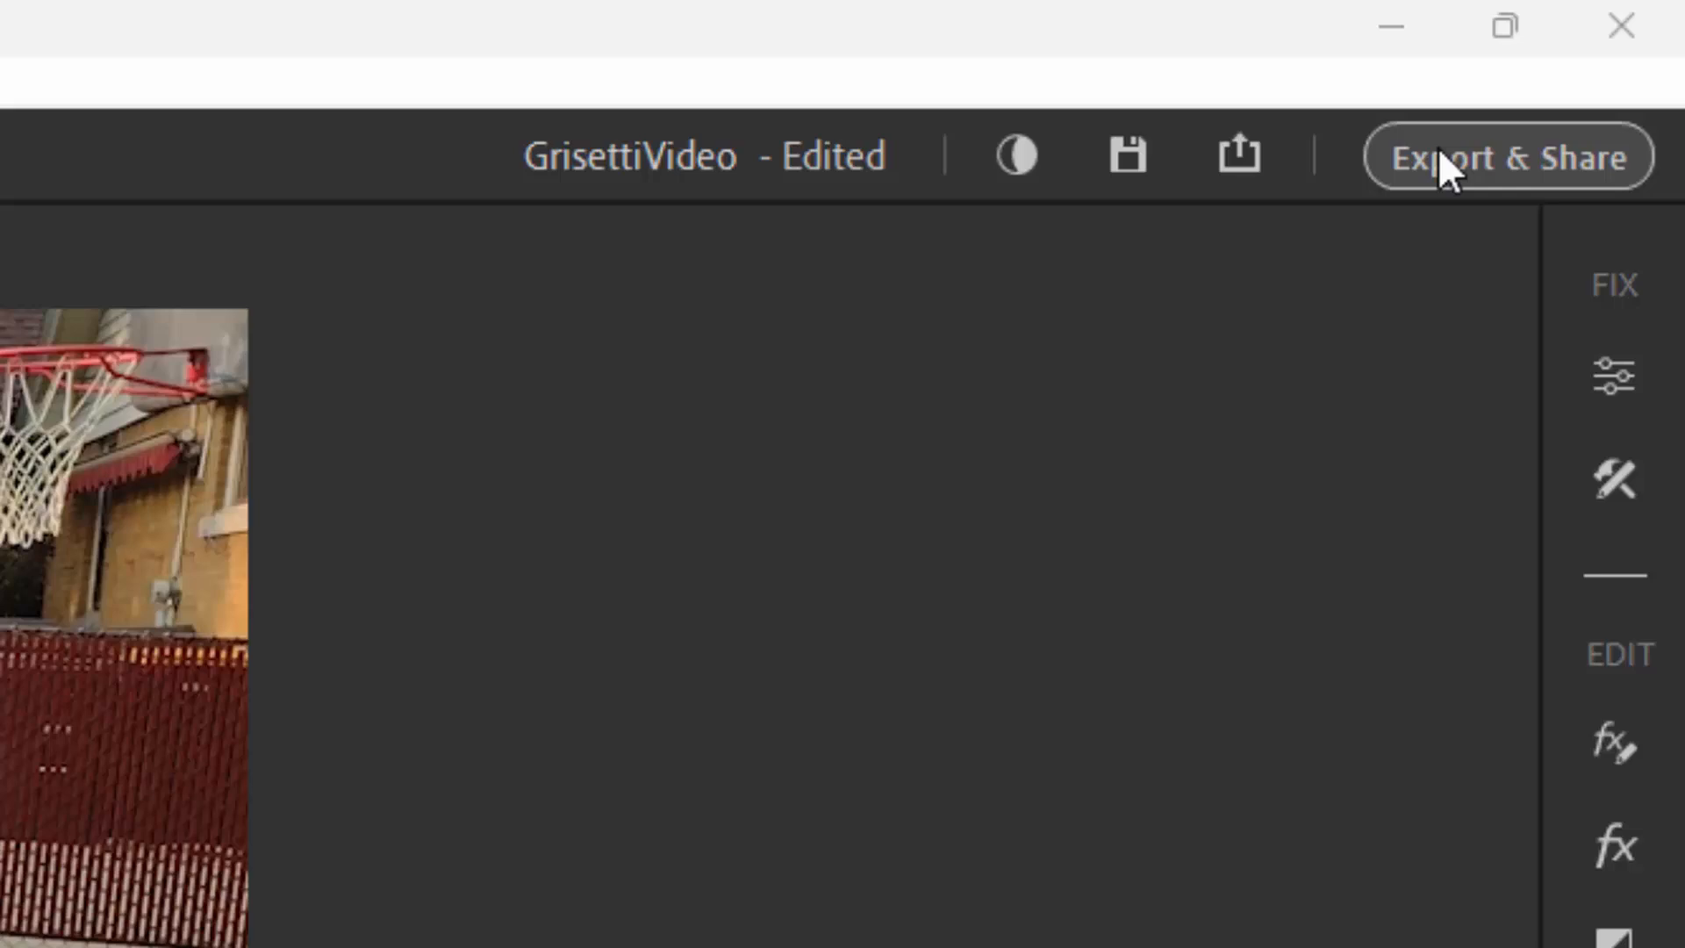
# Open the Export & Share workspace to export GrisettiVideo.mp4 as H.264.
pyautogui.click(1506, 157)
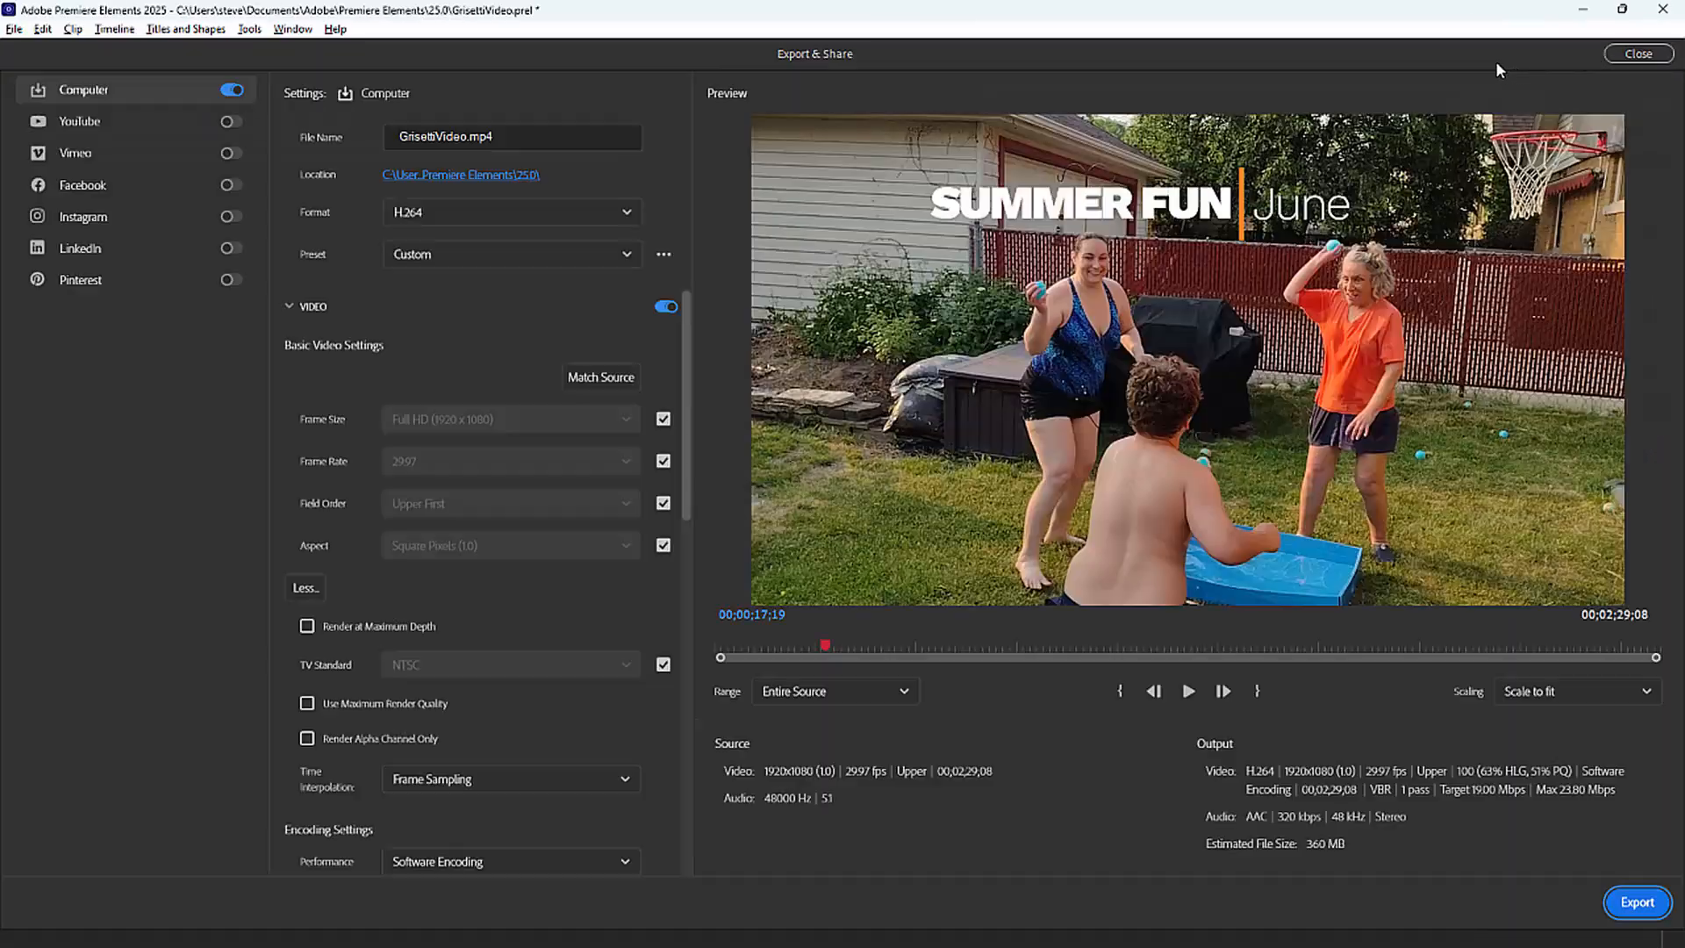
pyautogui.moveTo(1295, 42)
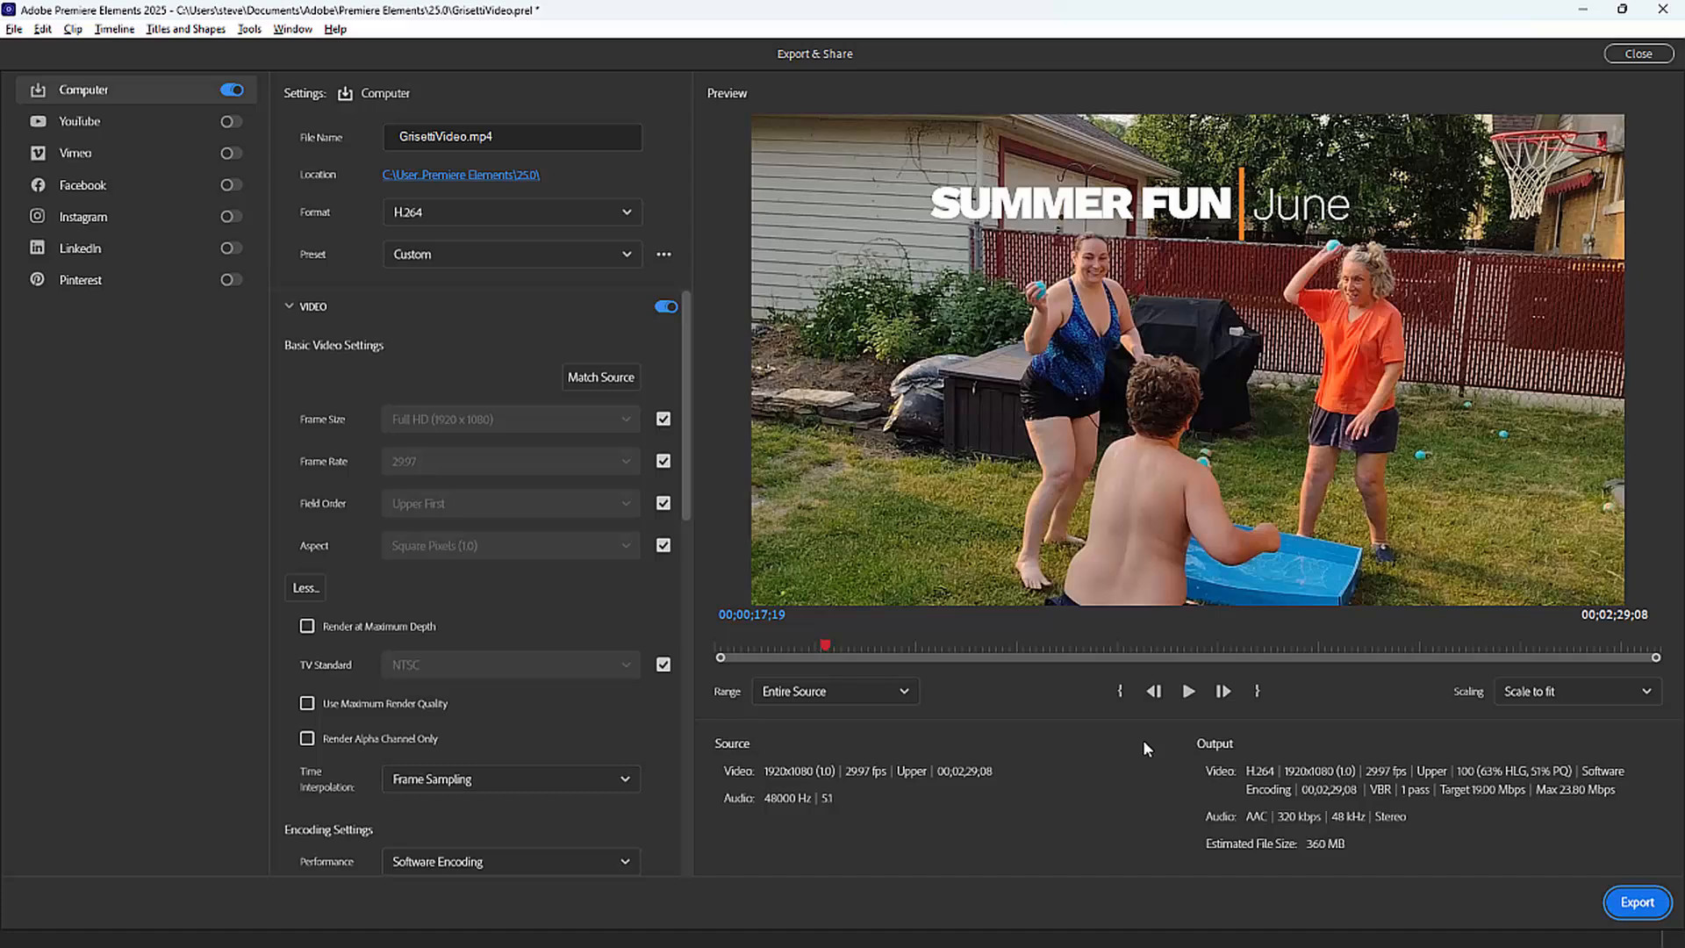
pyautogui.click(512, 137)
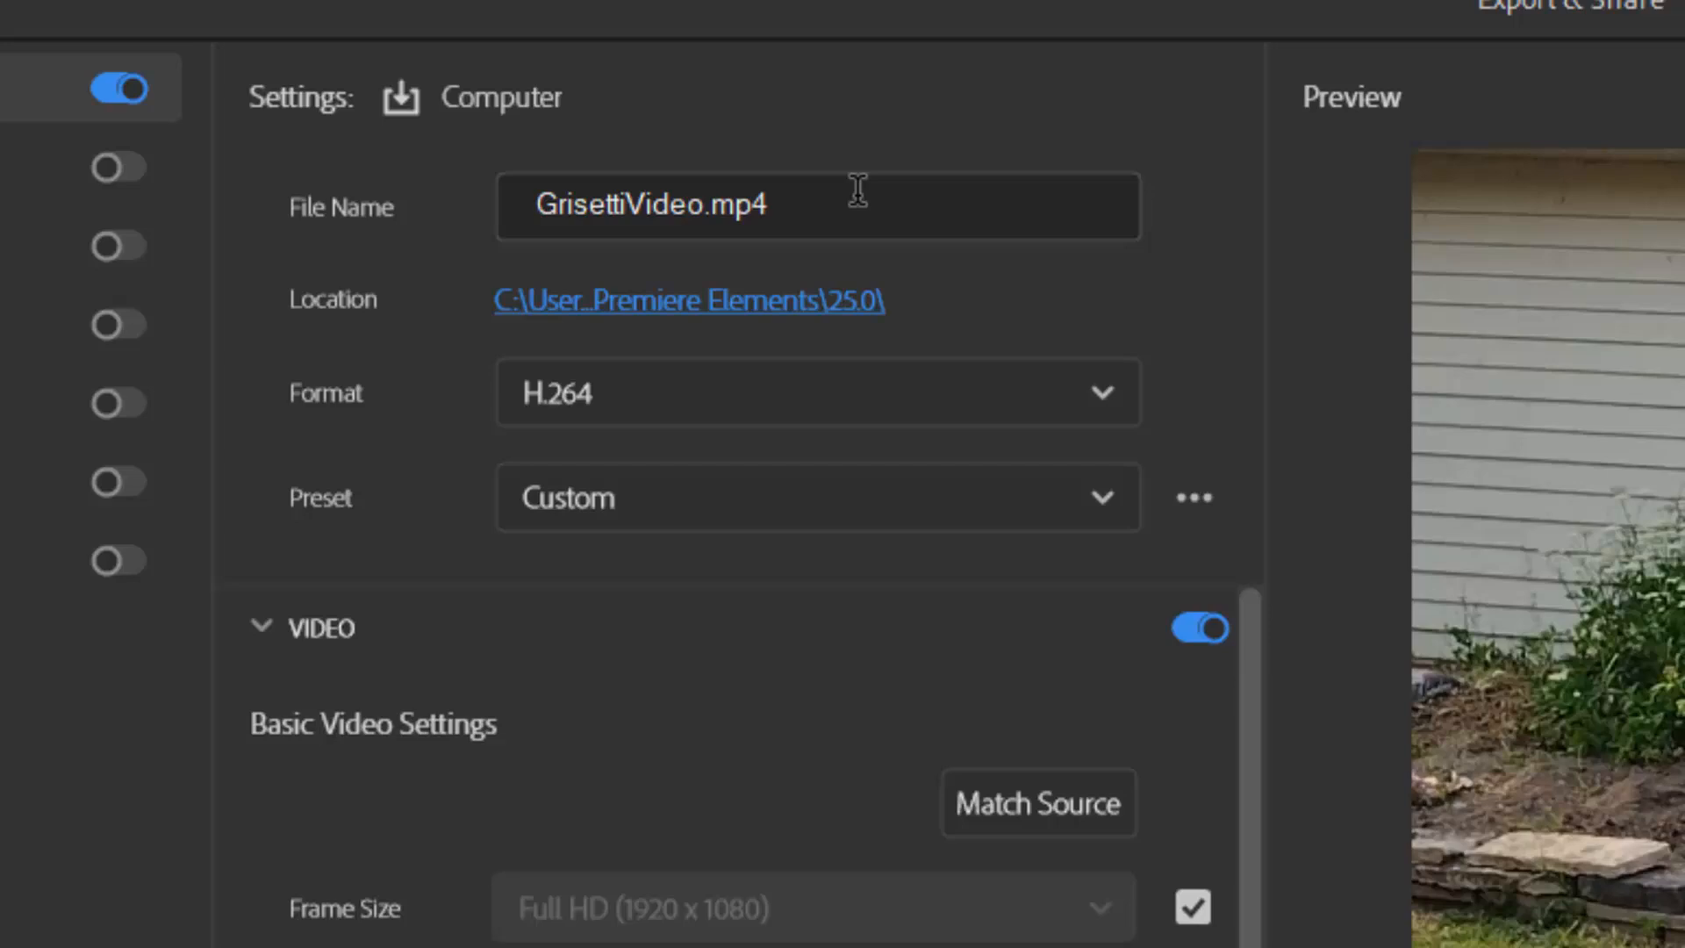
pyautogui.moveTo(838, 362)
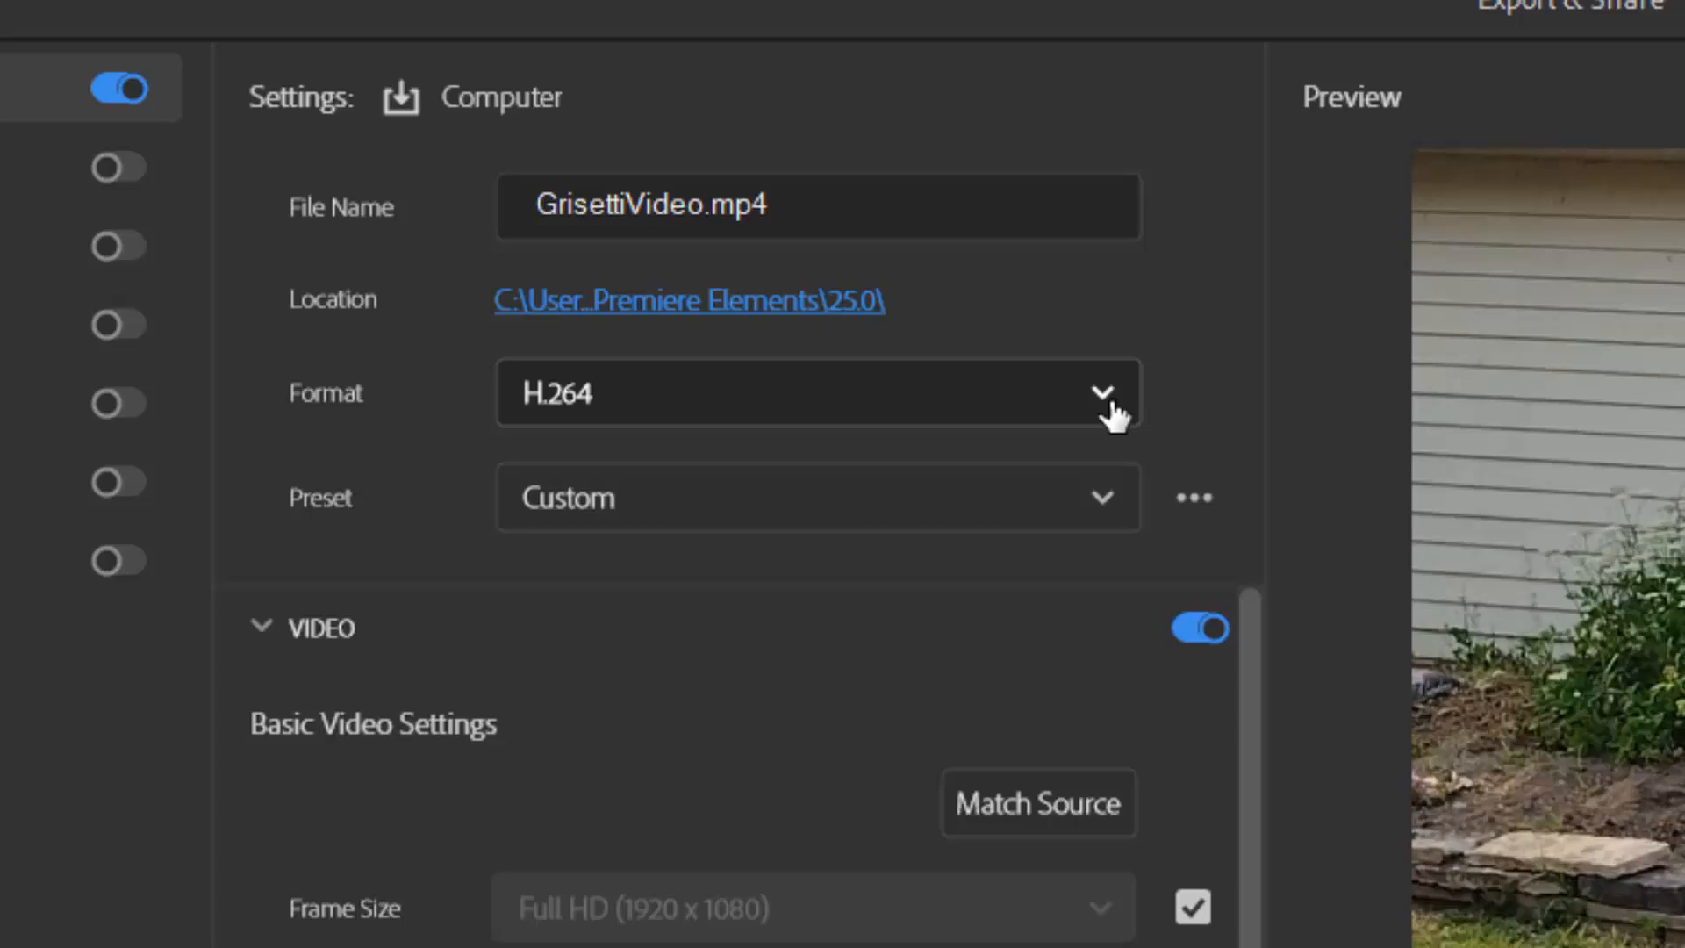
pyautogui.moveTo(1107, 417)
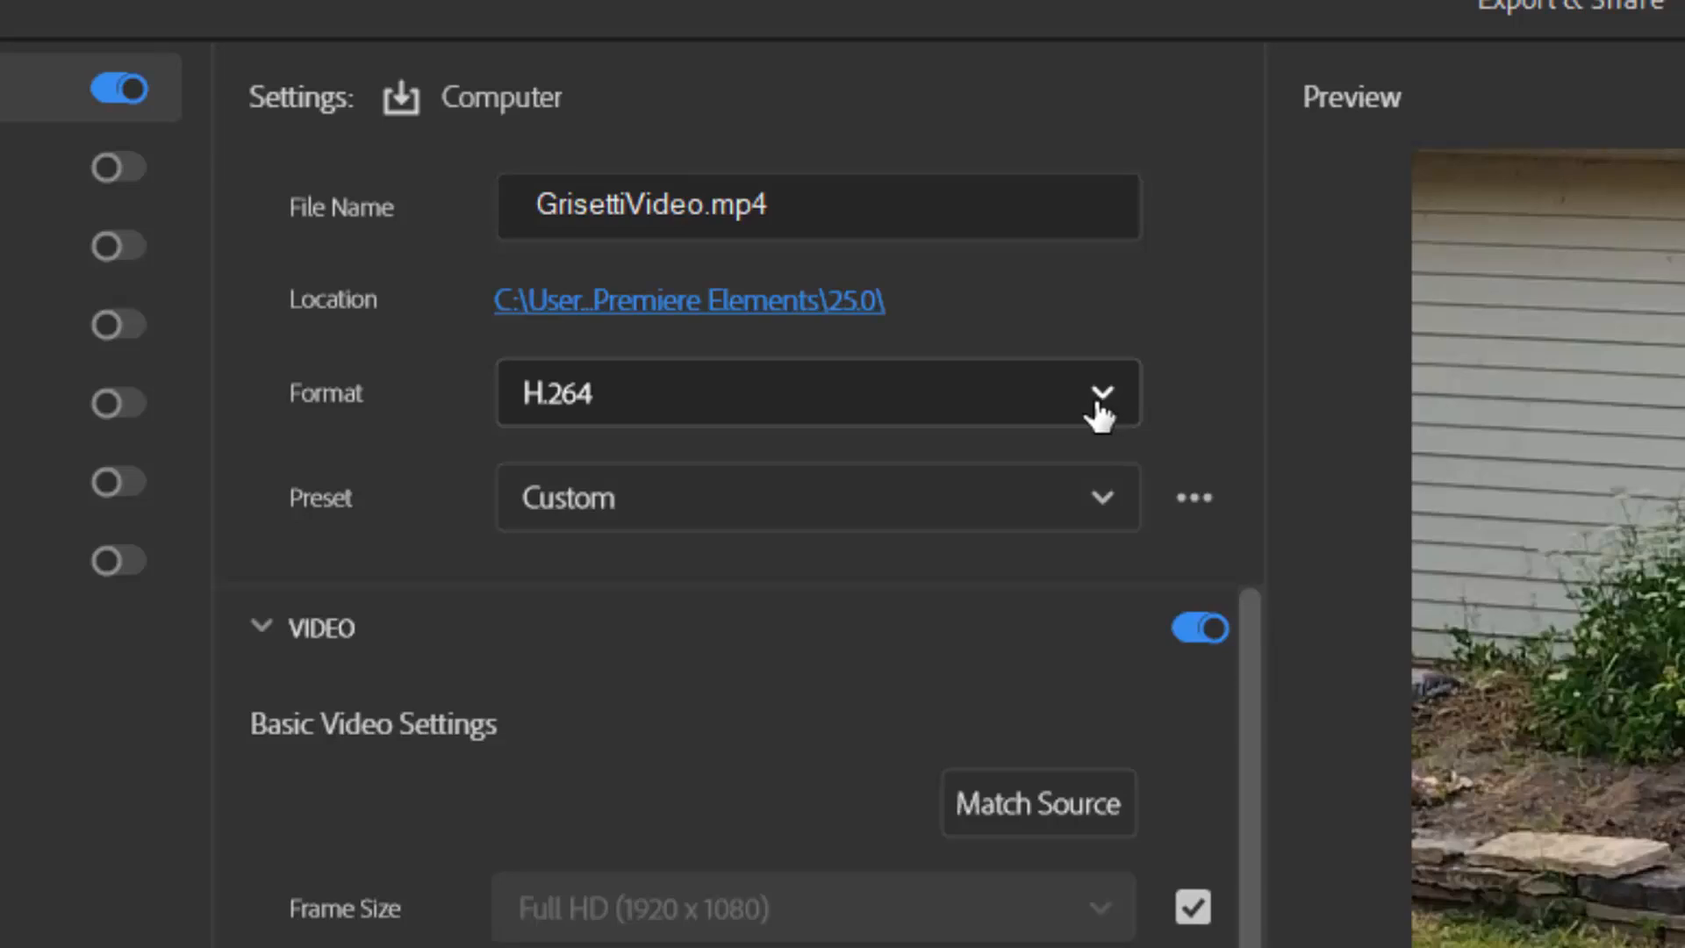
pyautogui.click(1096, 393)
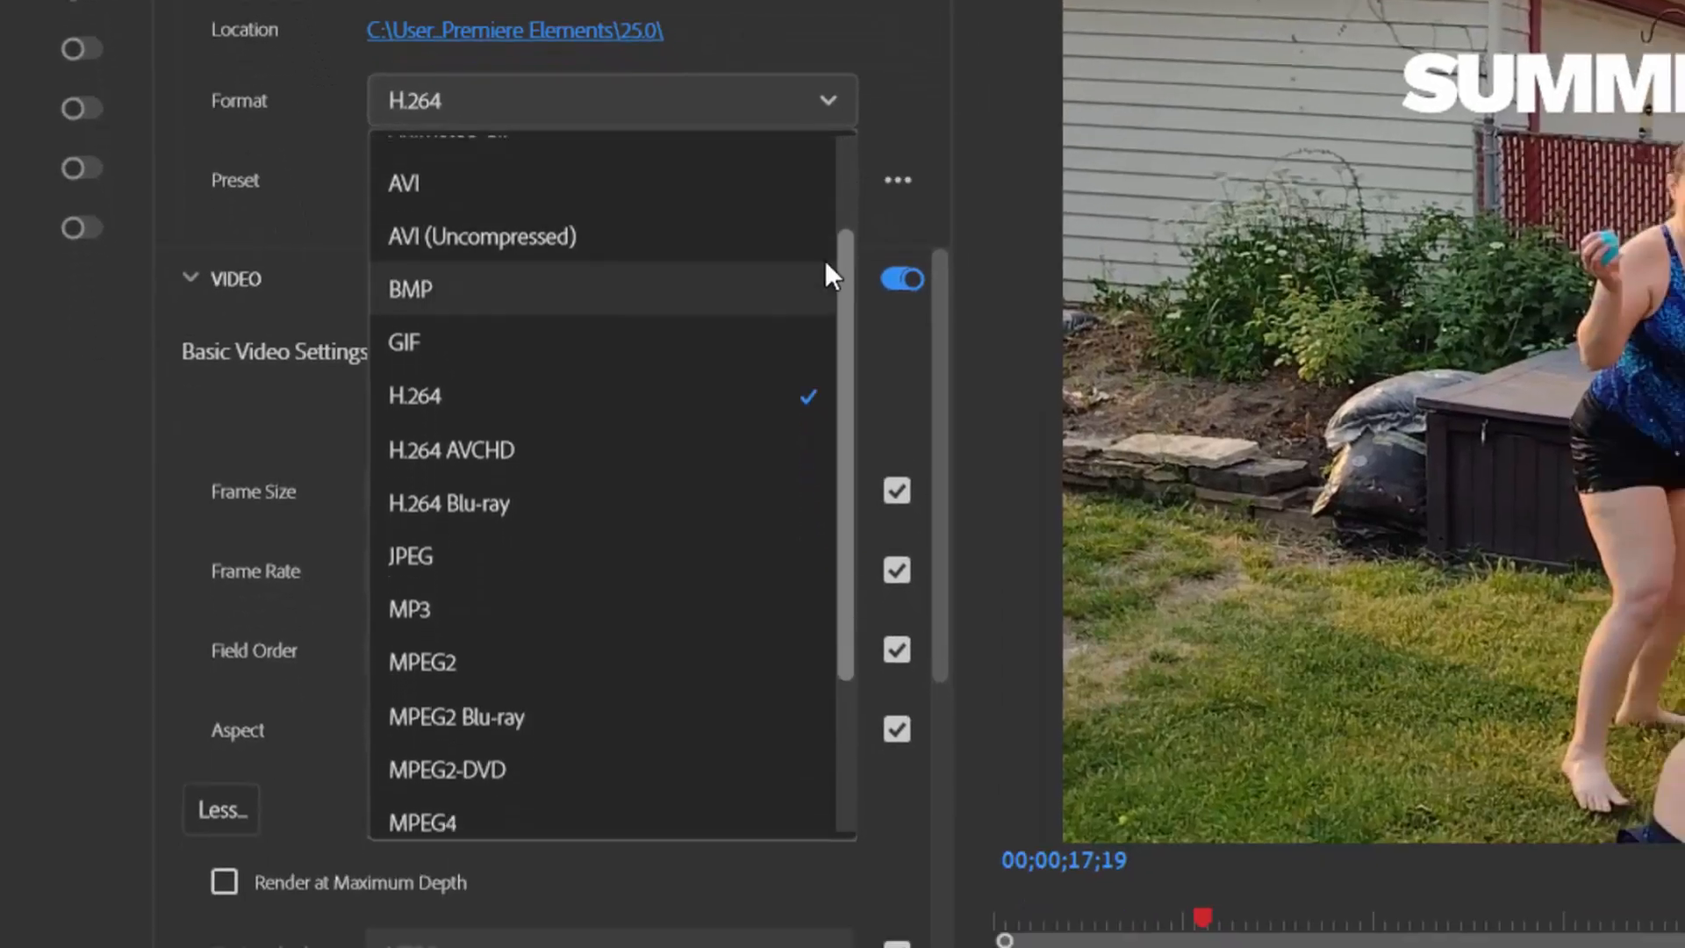
pyautogui.scroll(-3)
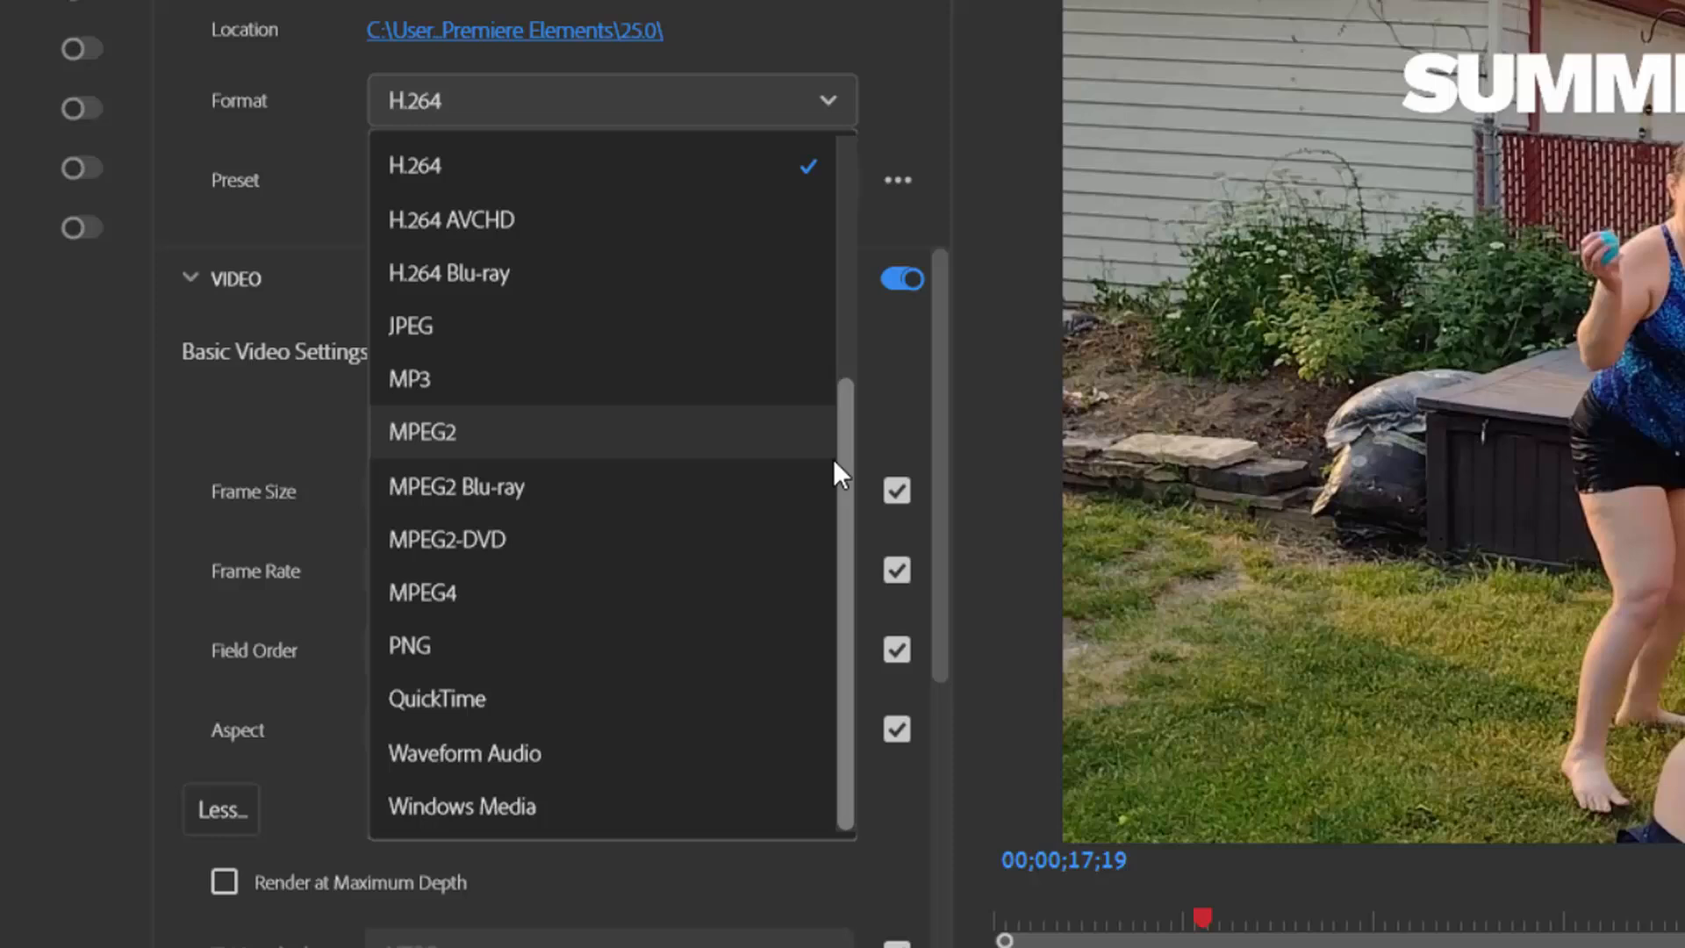
pyautogui.moveTo(853, 446)
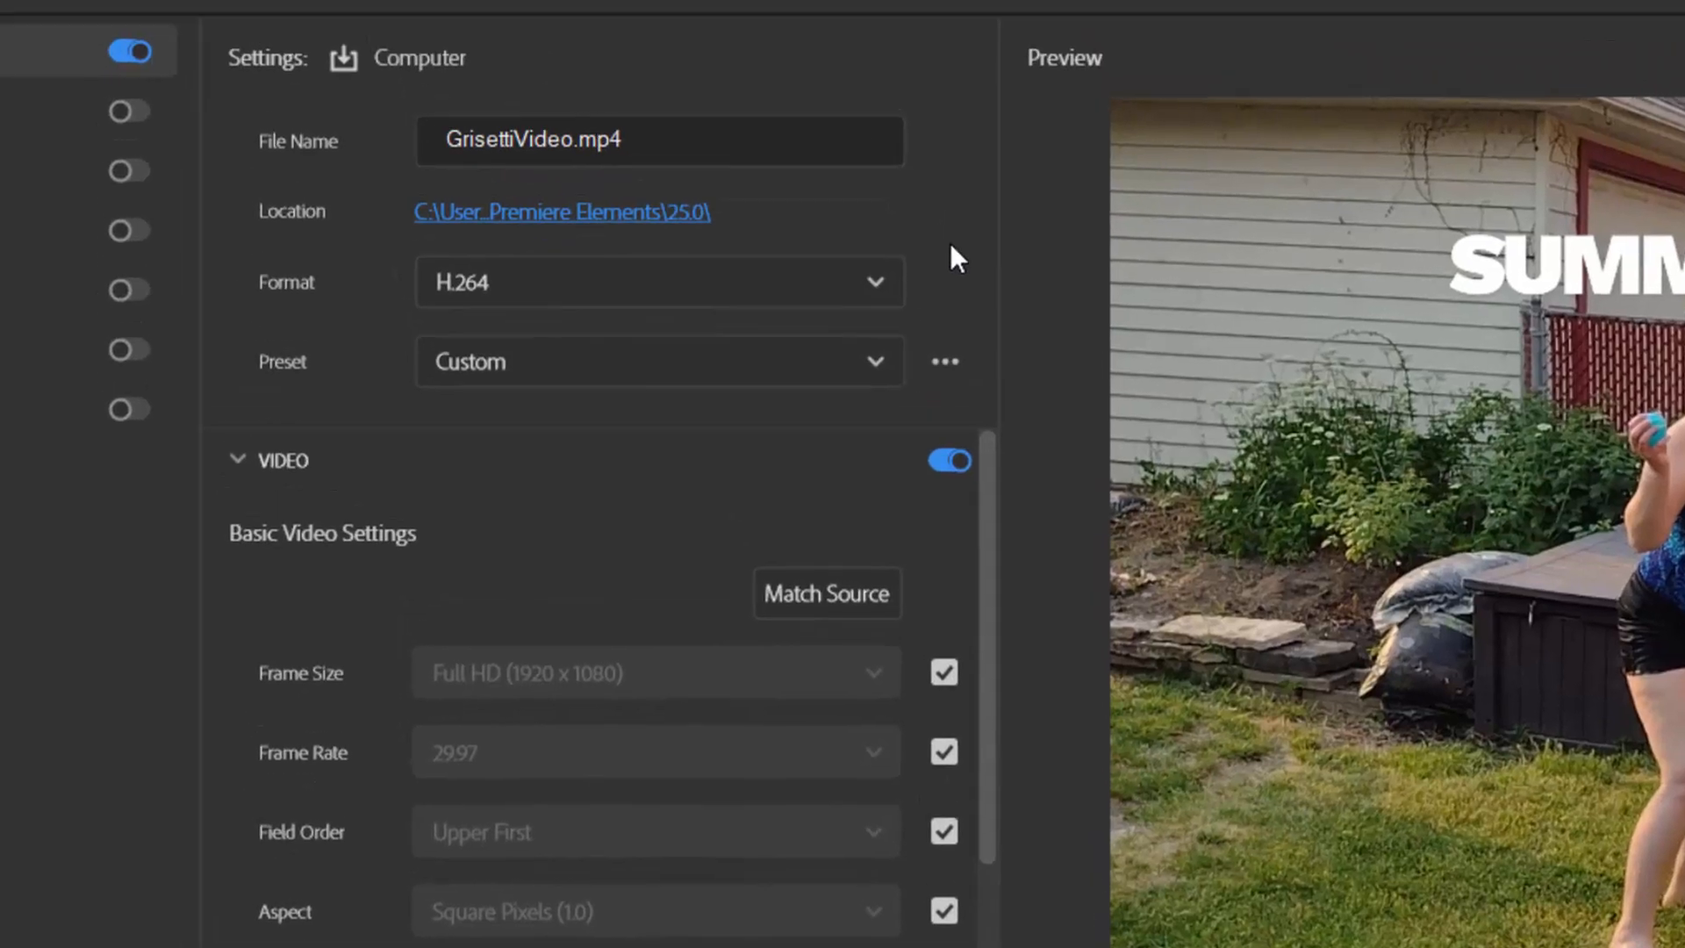
pyautogui.scroll(-3)
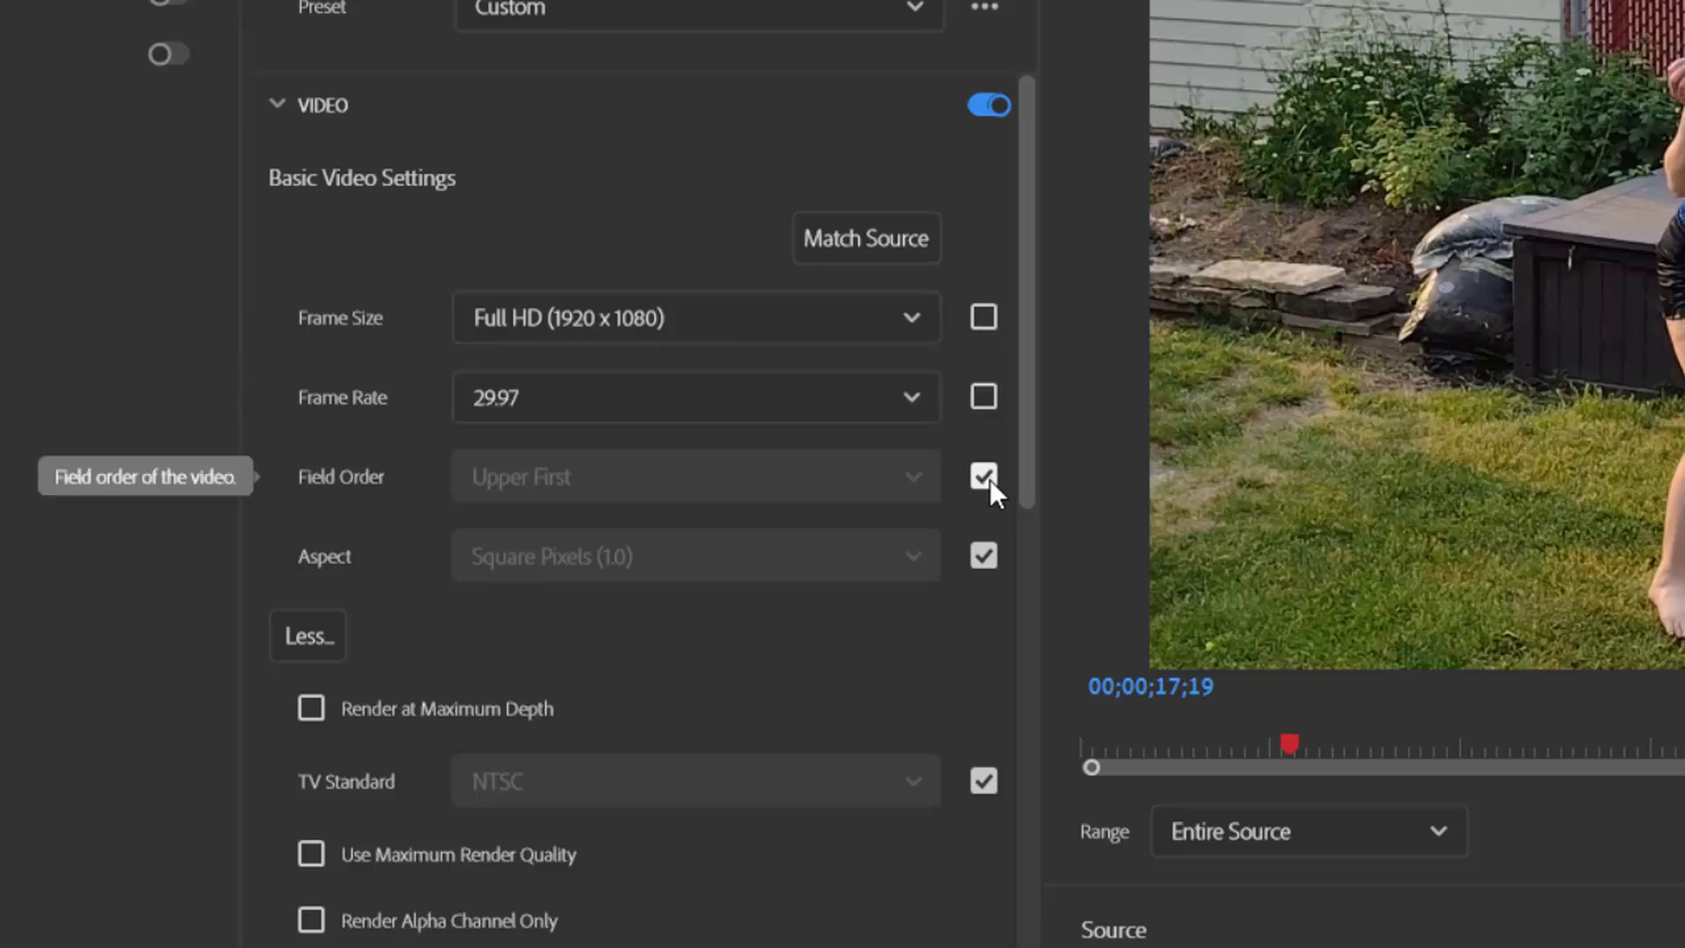
pyautogui.click(982, 476)
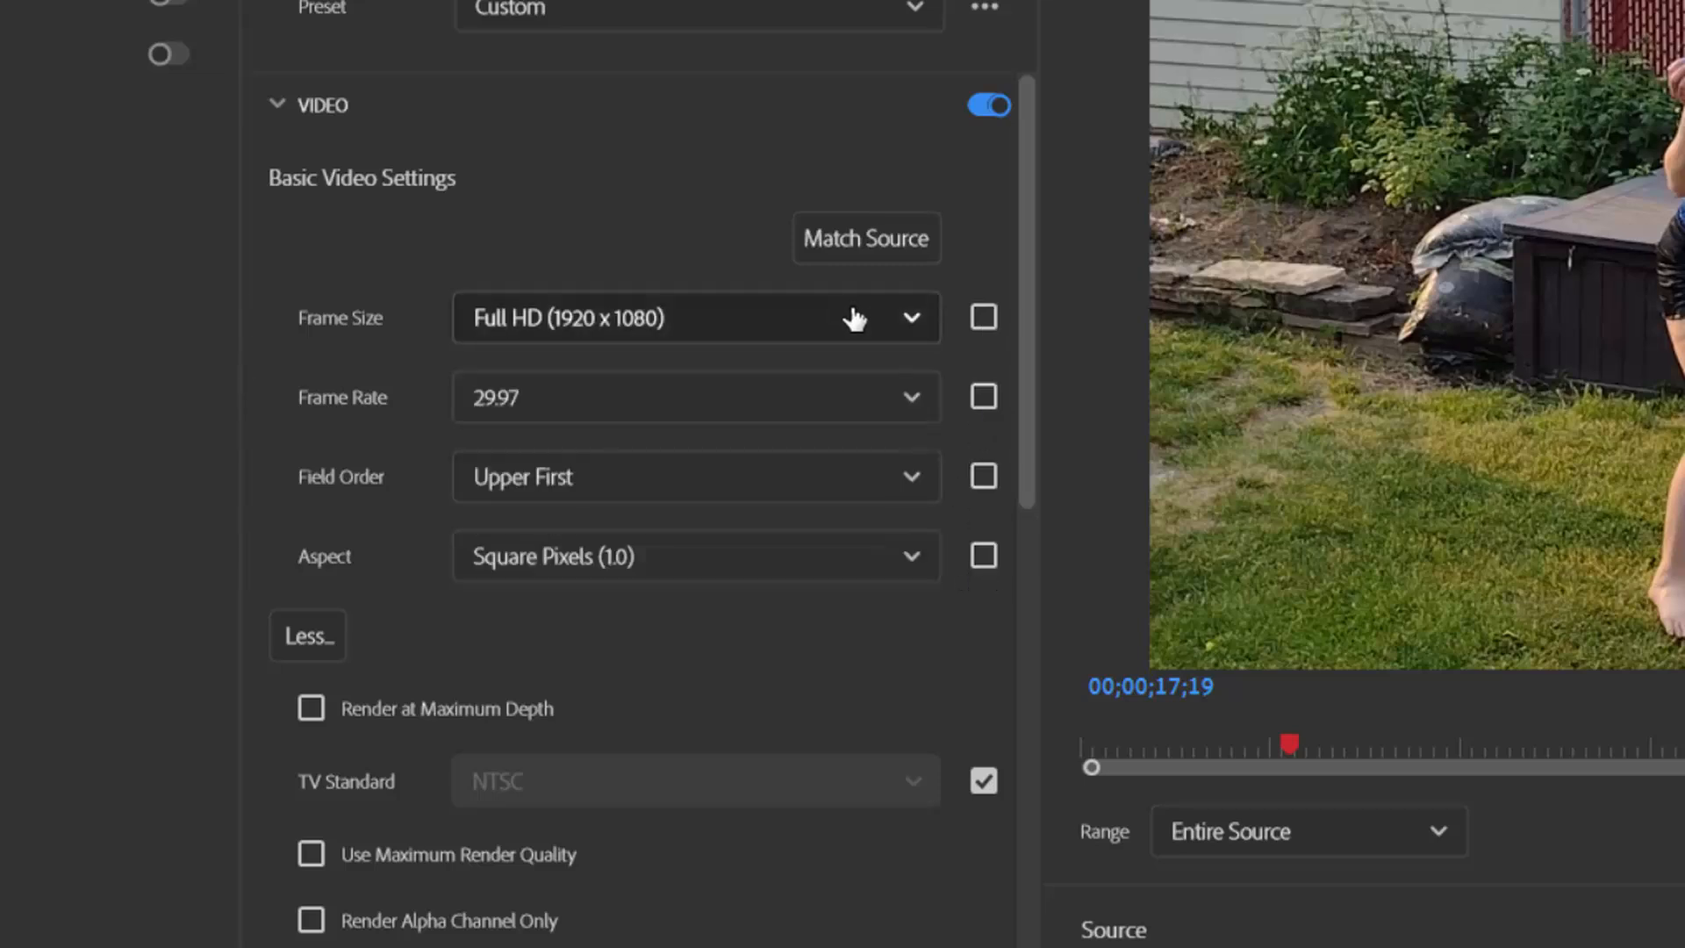
pyautogui.click(696, 317)
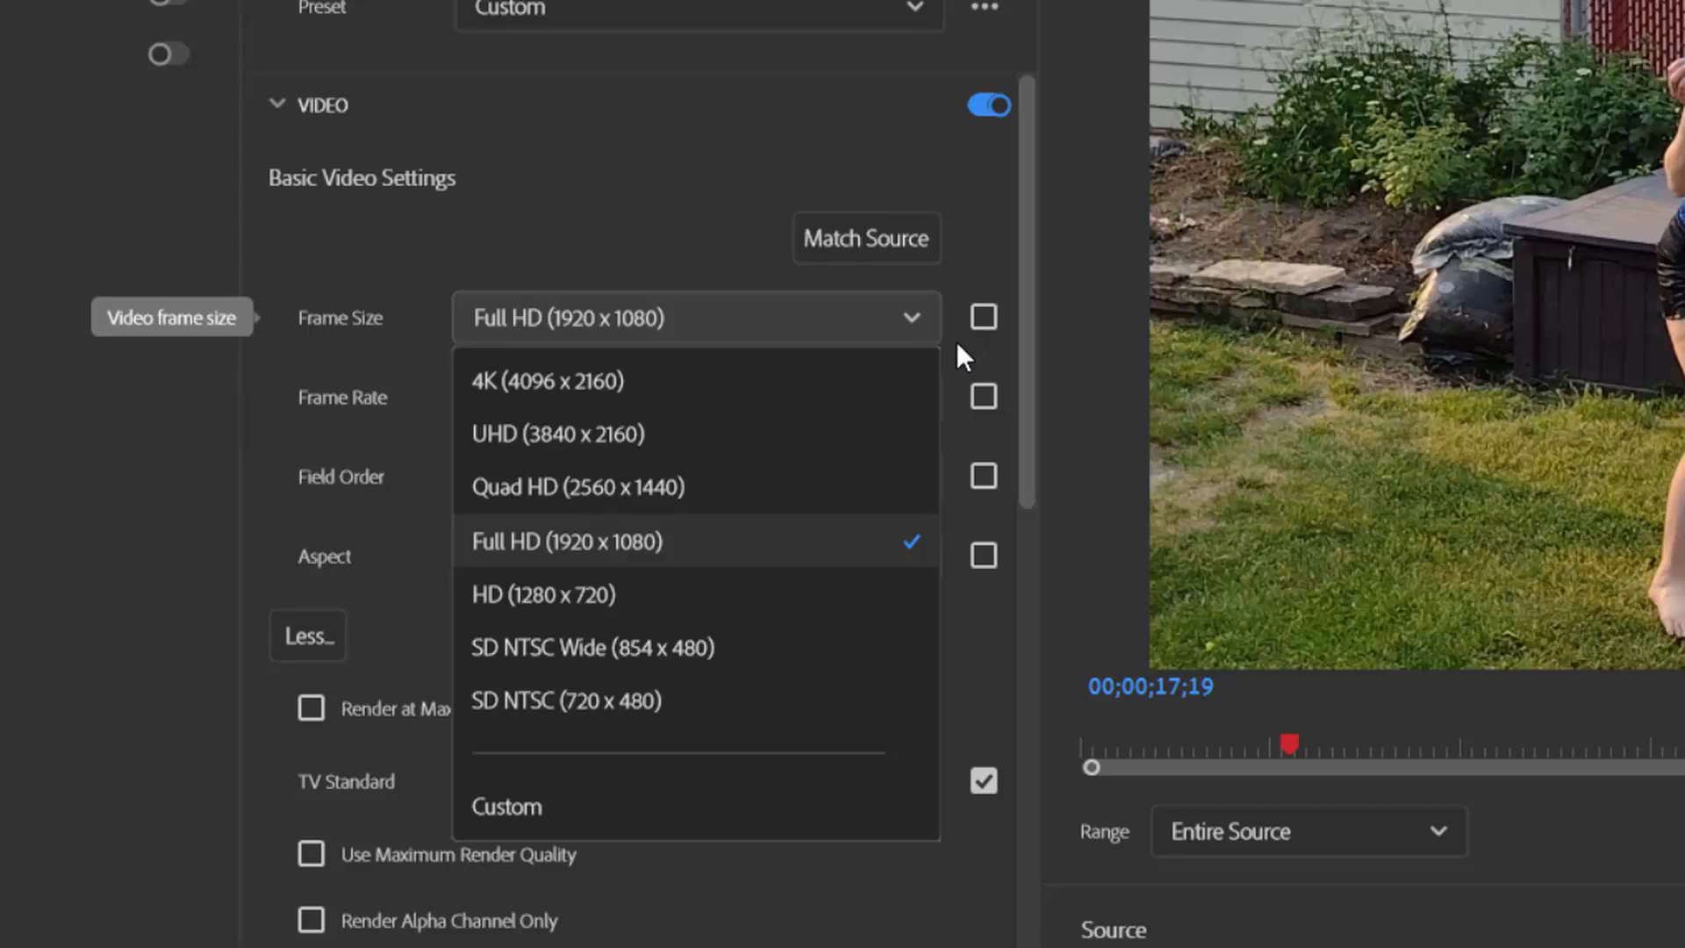
pyautogui.click(568, 540)
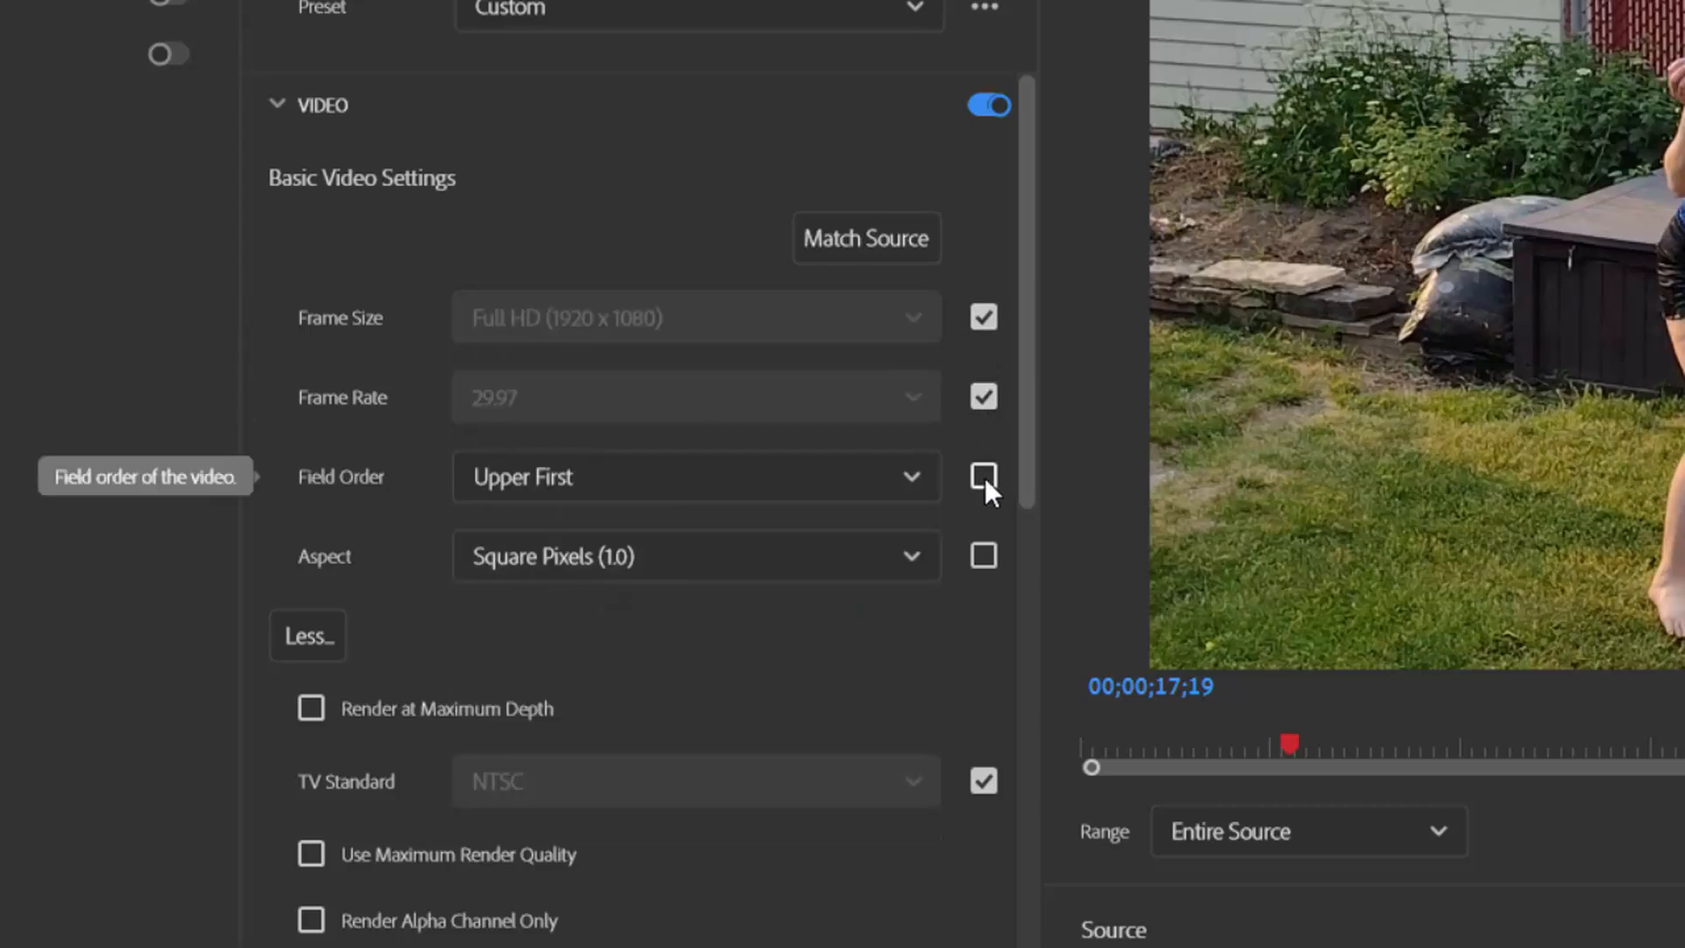
pyautogui.click(982, 556)
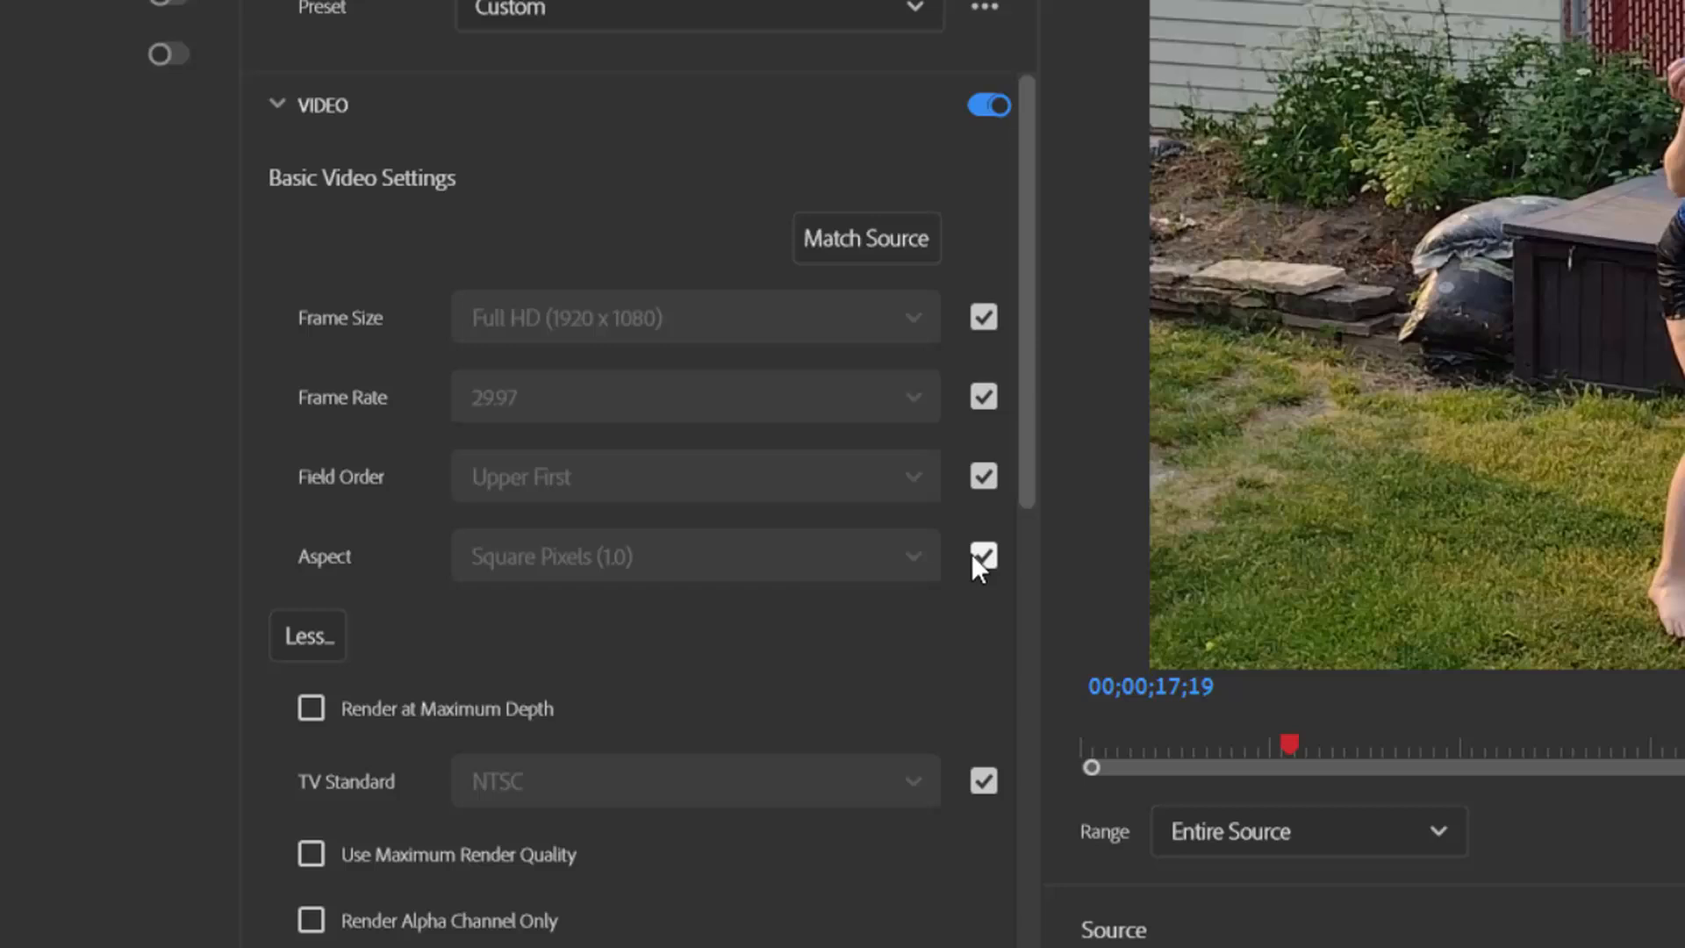
pyautogui.moveTo(929, 542)
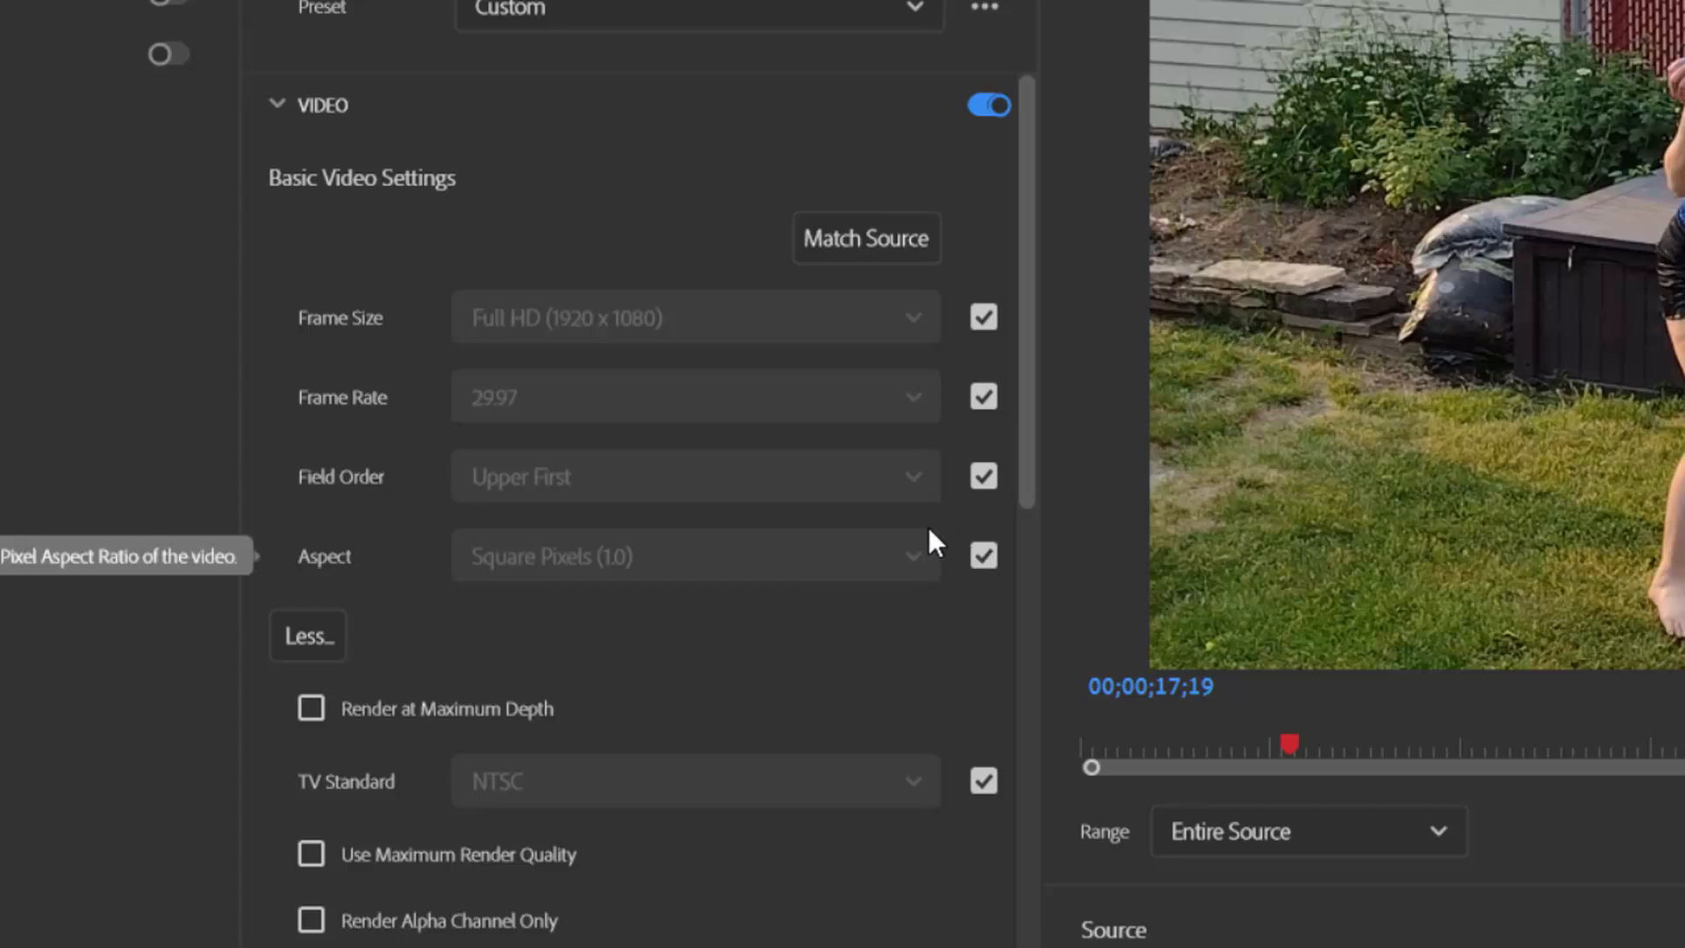
pyautogui.moveTo(897, 589)
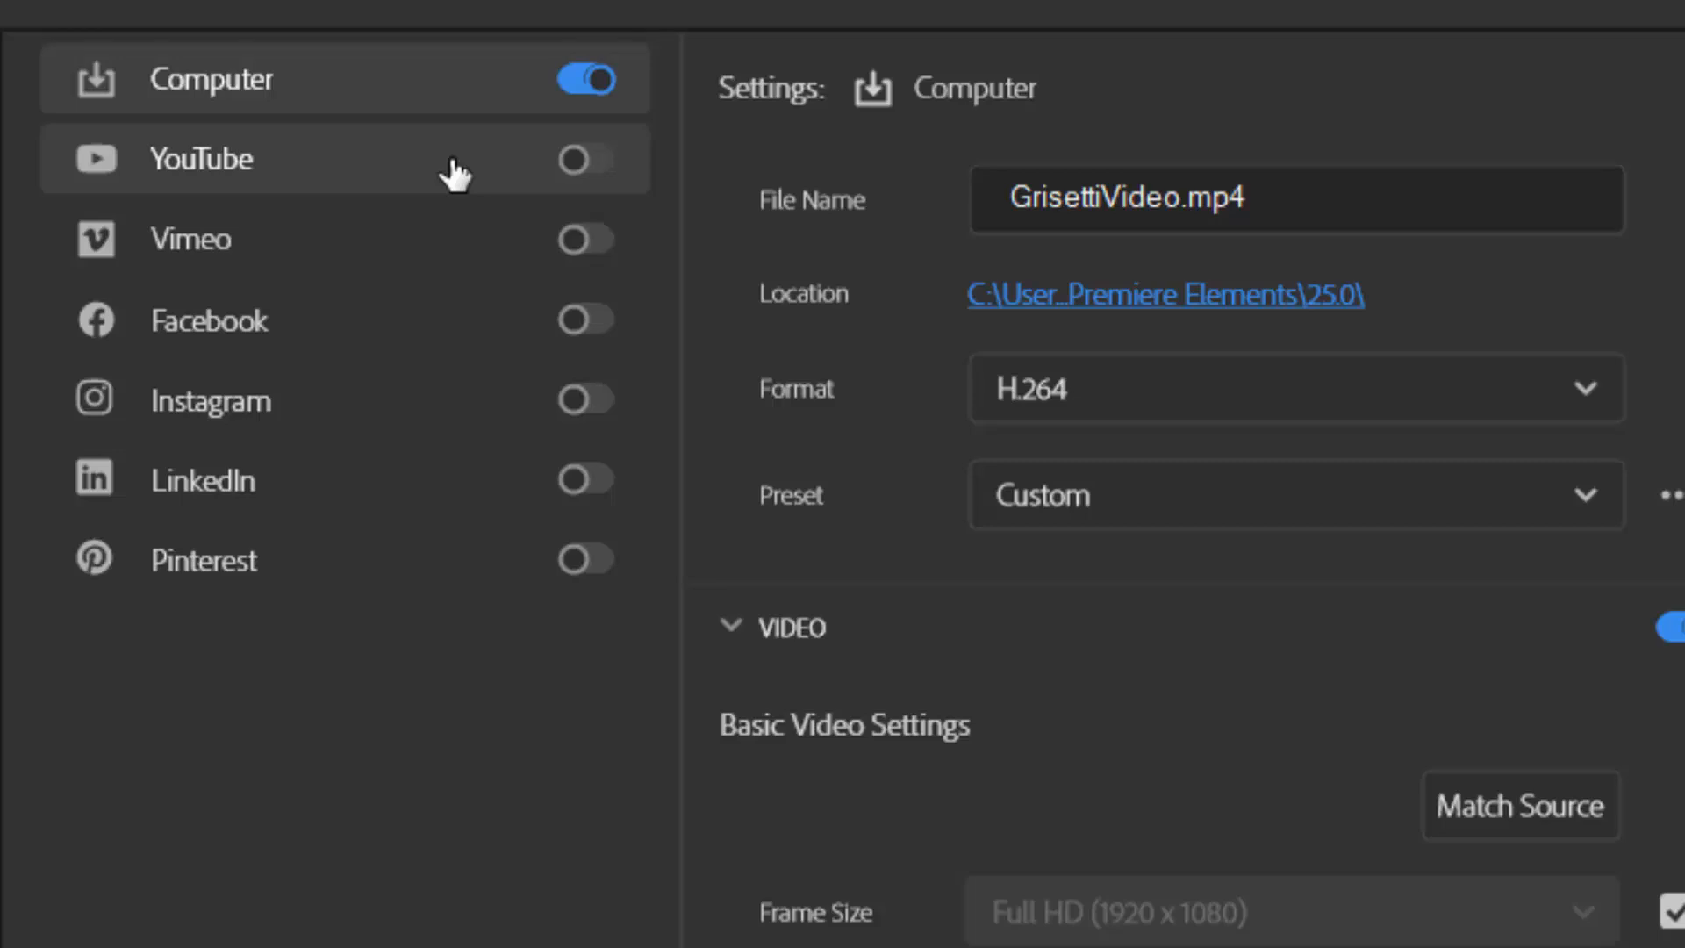
pyautogui.moveTo(585, 167)
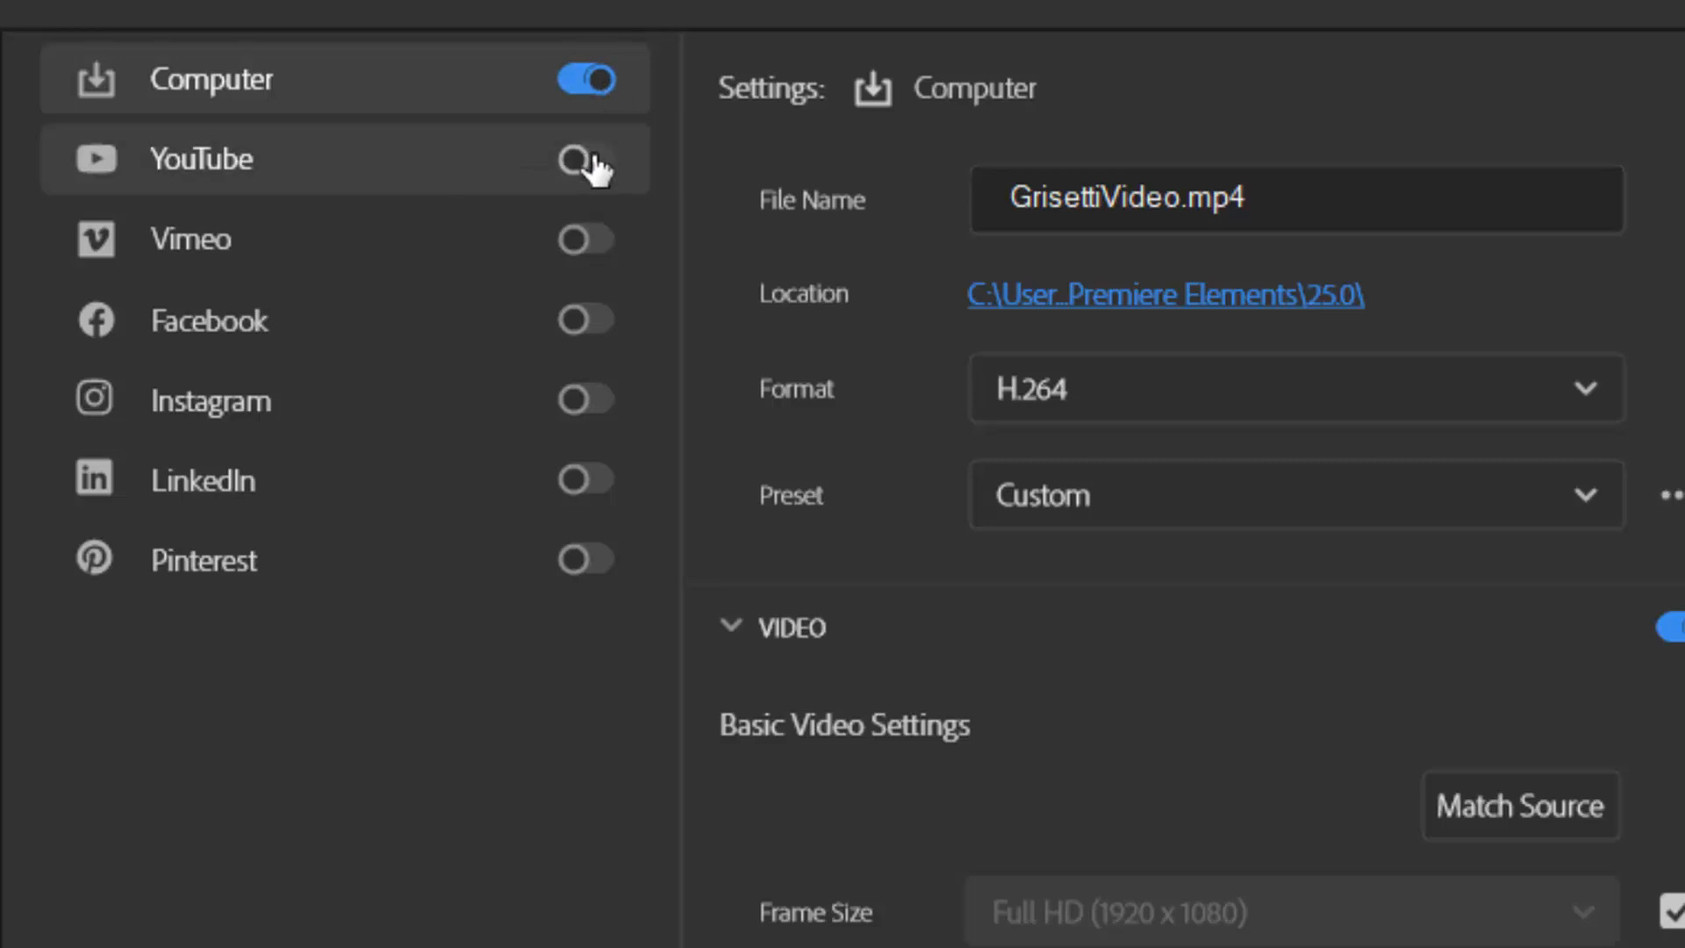
# Enable YouTube as a second export destination and start the account sign-in.
pyautogui.click(584, 158)
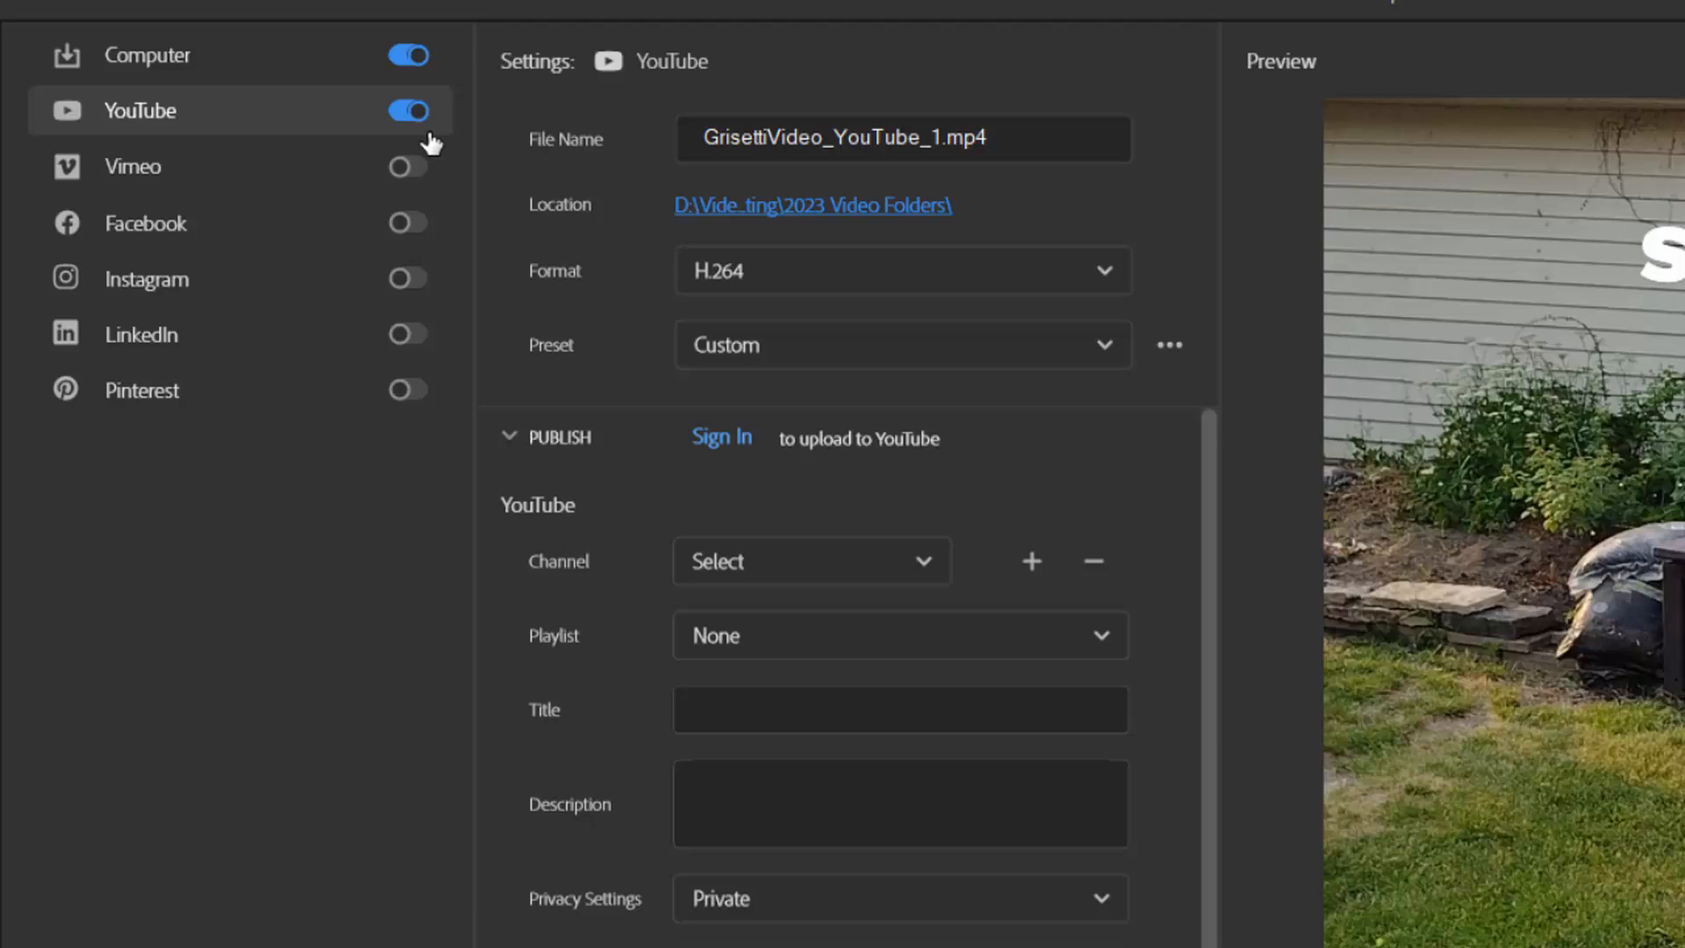
pyautogui.moveTo(748, 422)
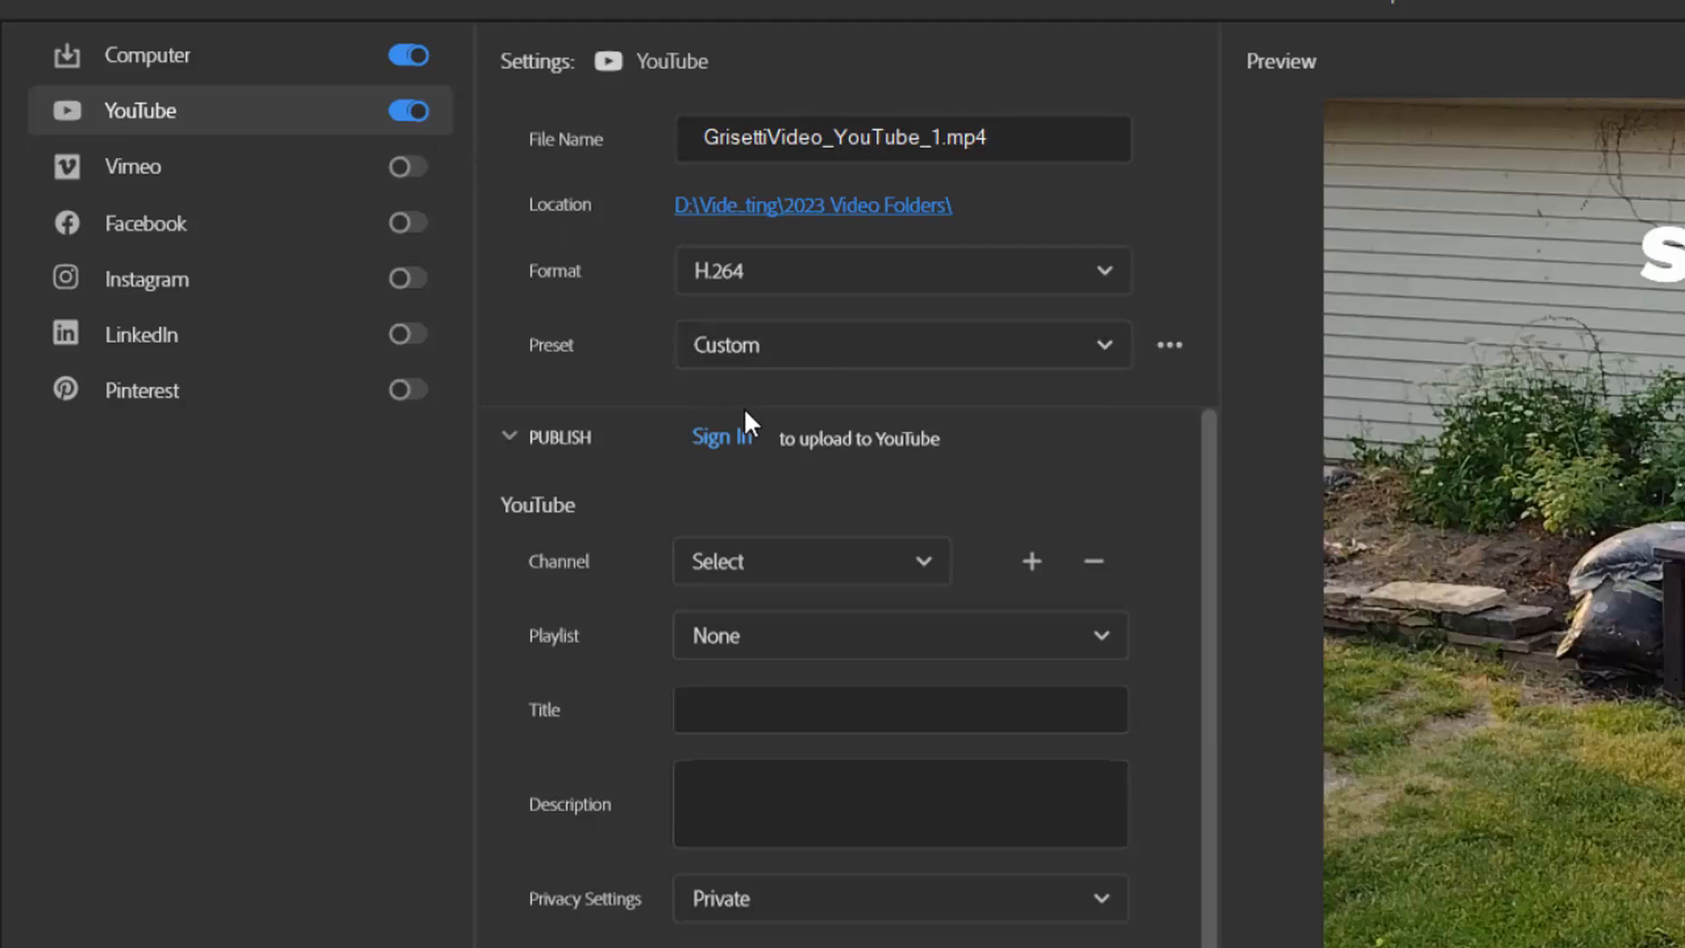
pyautogui.moveTo(722, 437)
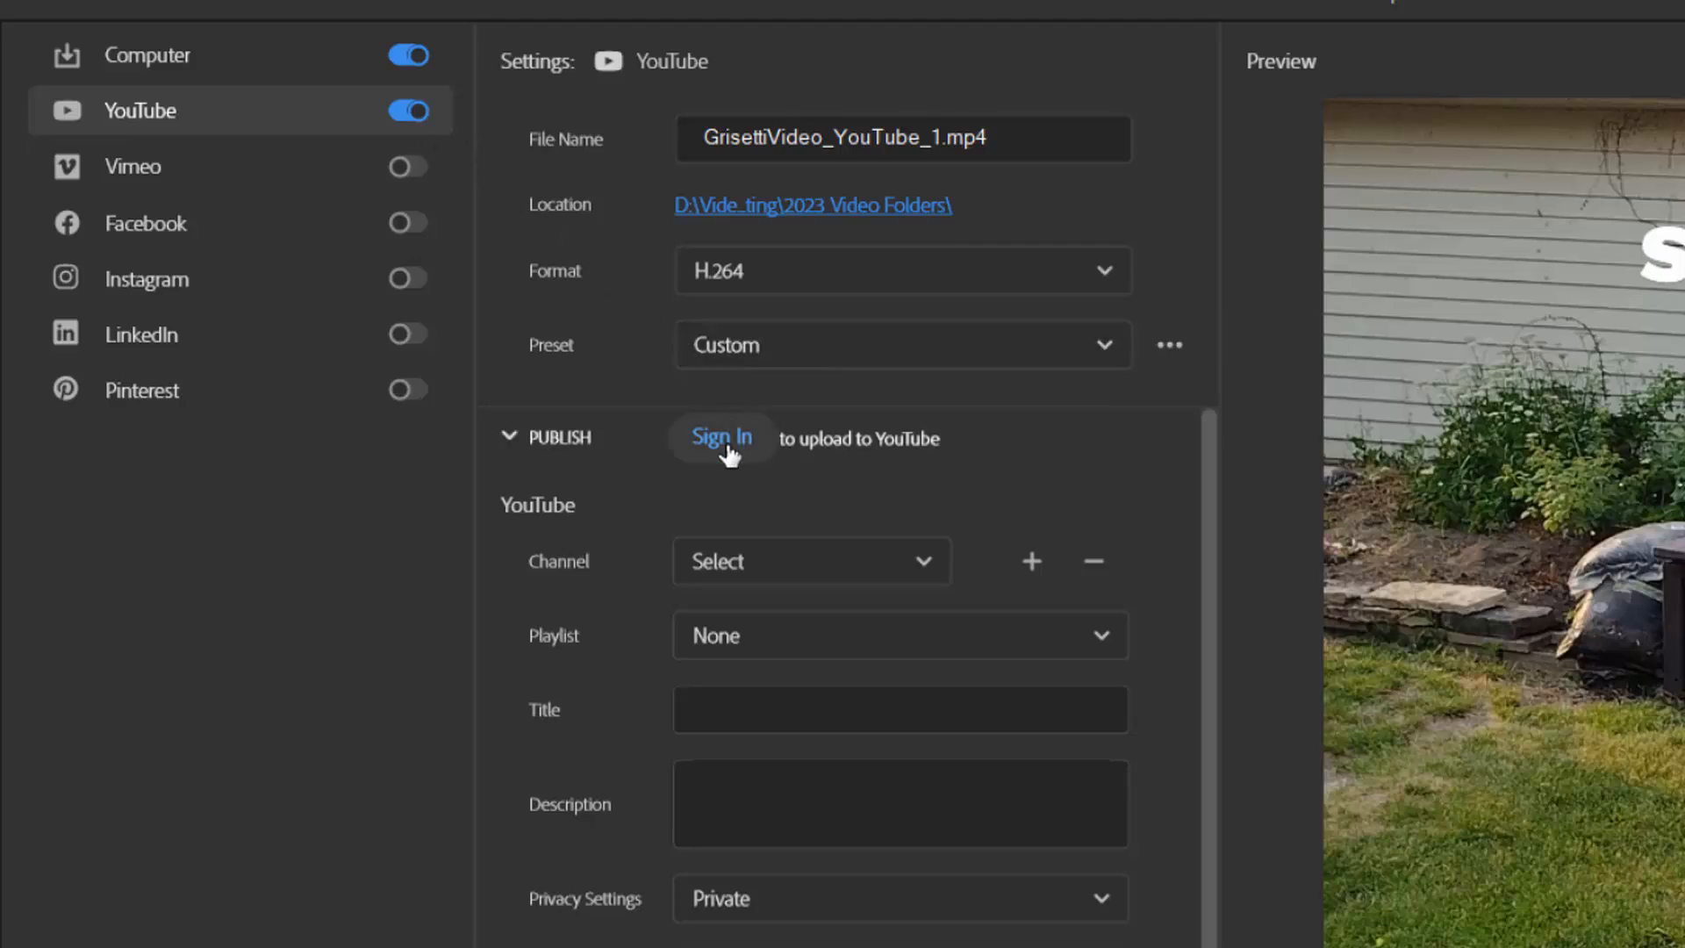
pyautogui.click(721, 436)
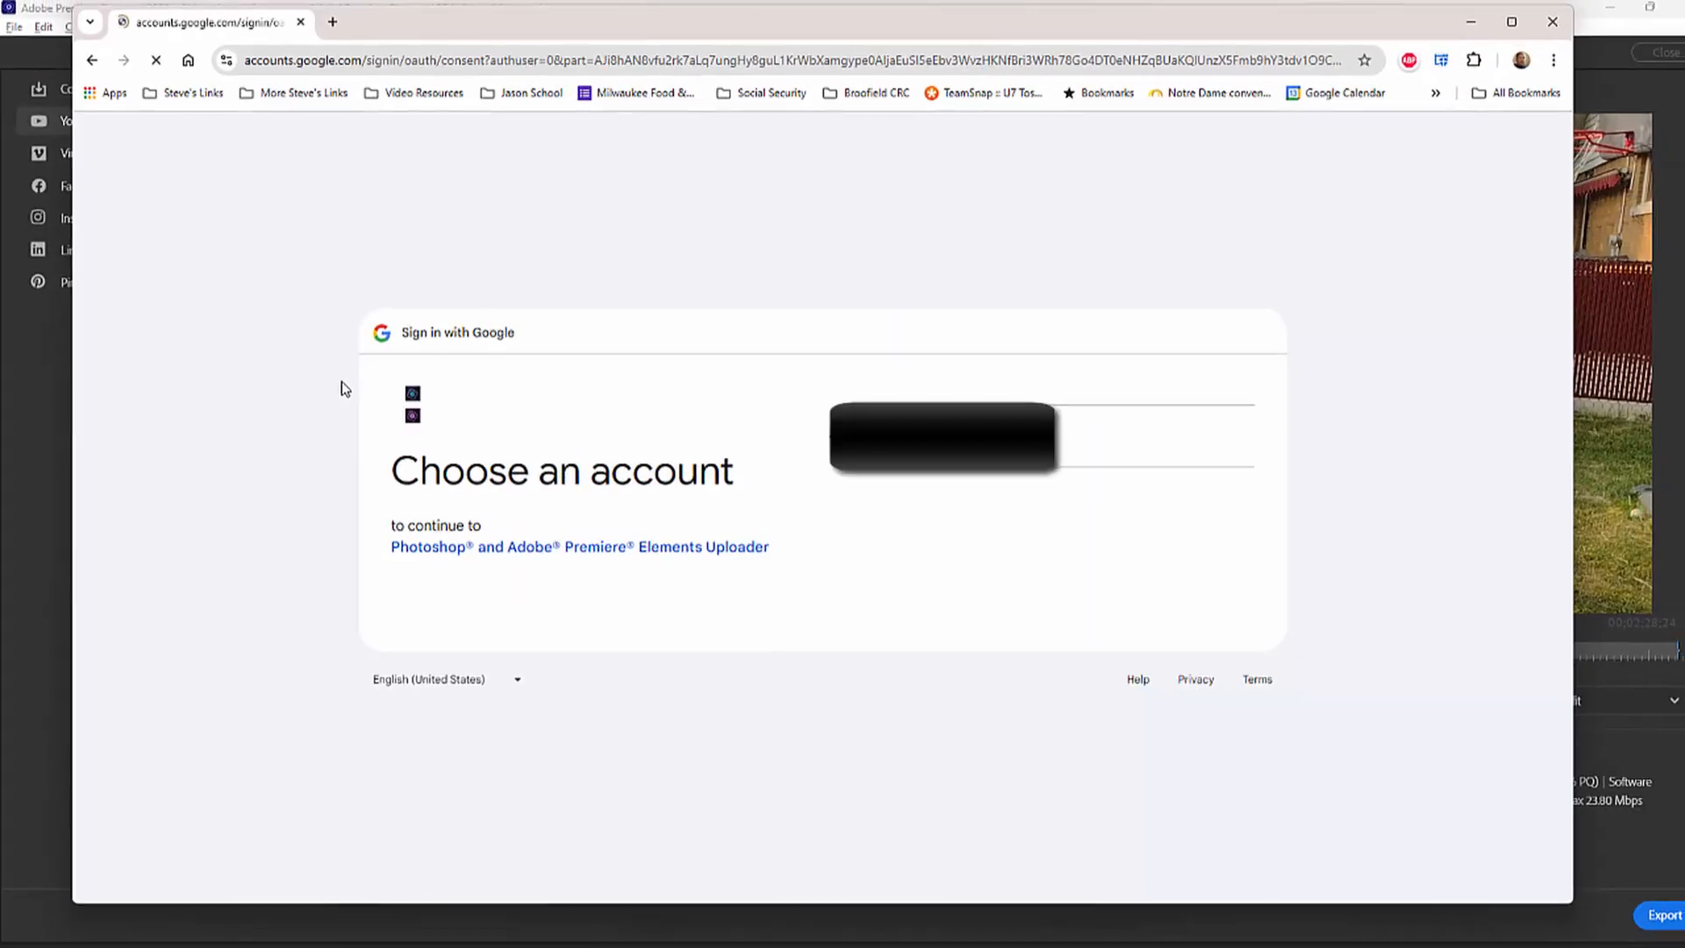
# Select the Google account and grant the Premiere Elements Uploader access to YouTube.
pyautogui.click(940, 435)
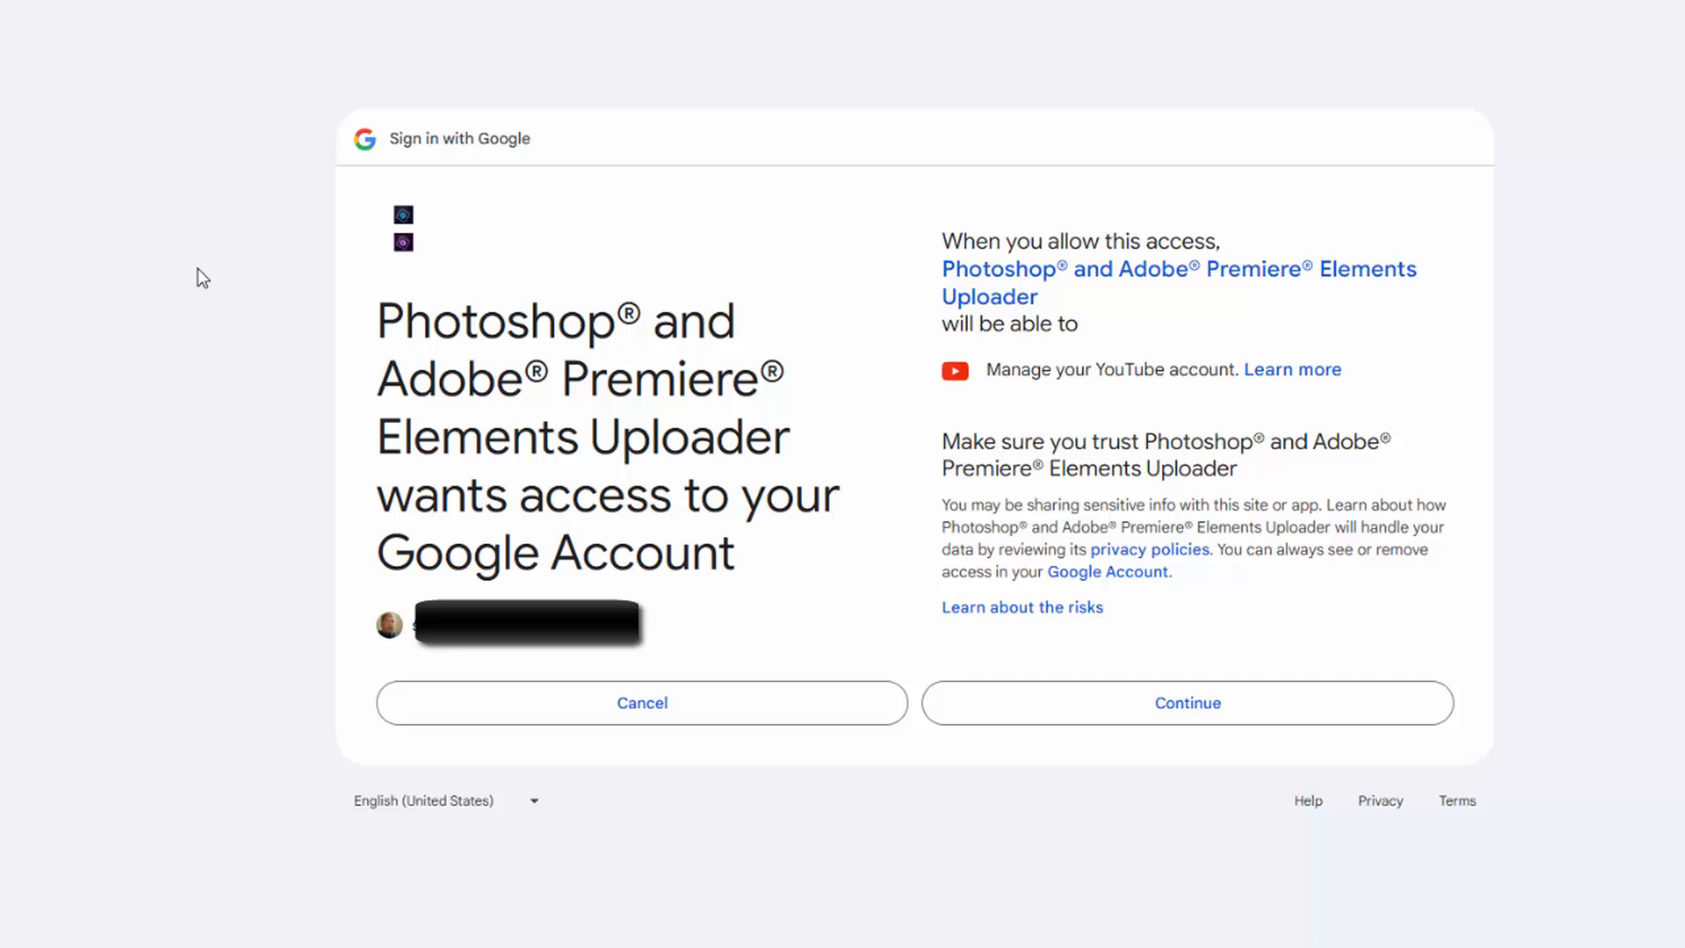
pyautogui.moveTo(218, 274)
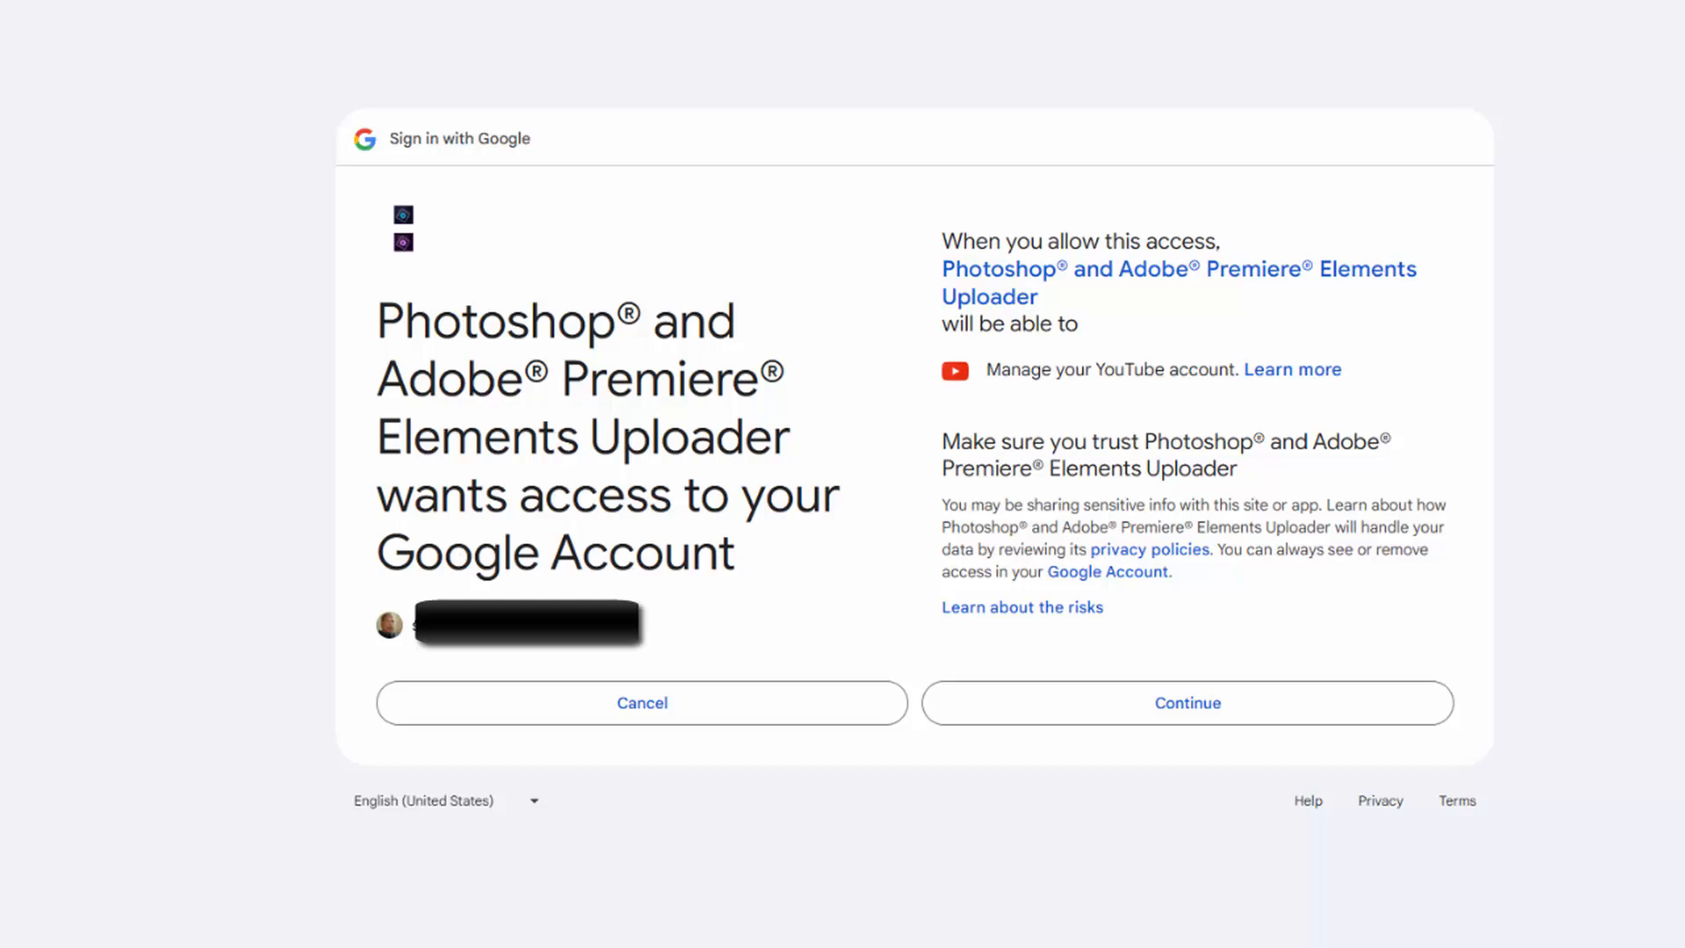
pyautogui.click(1188, 703)
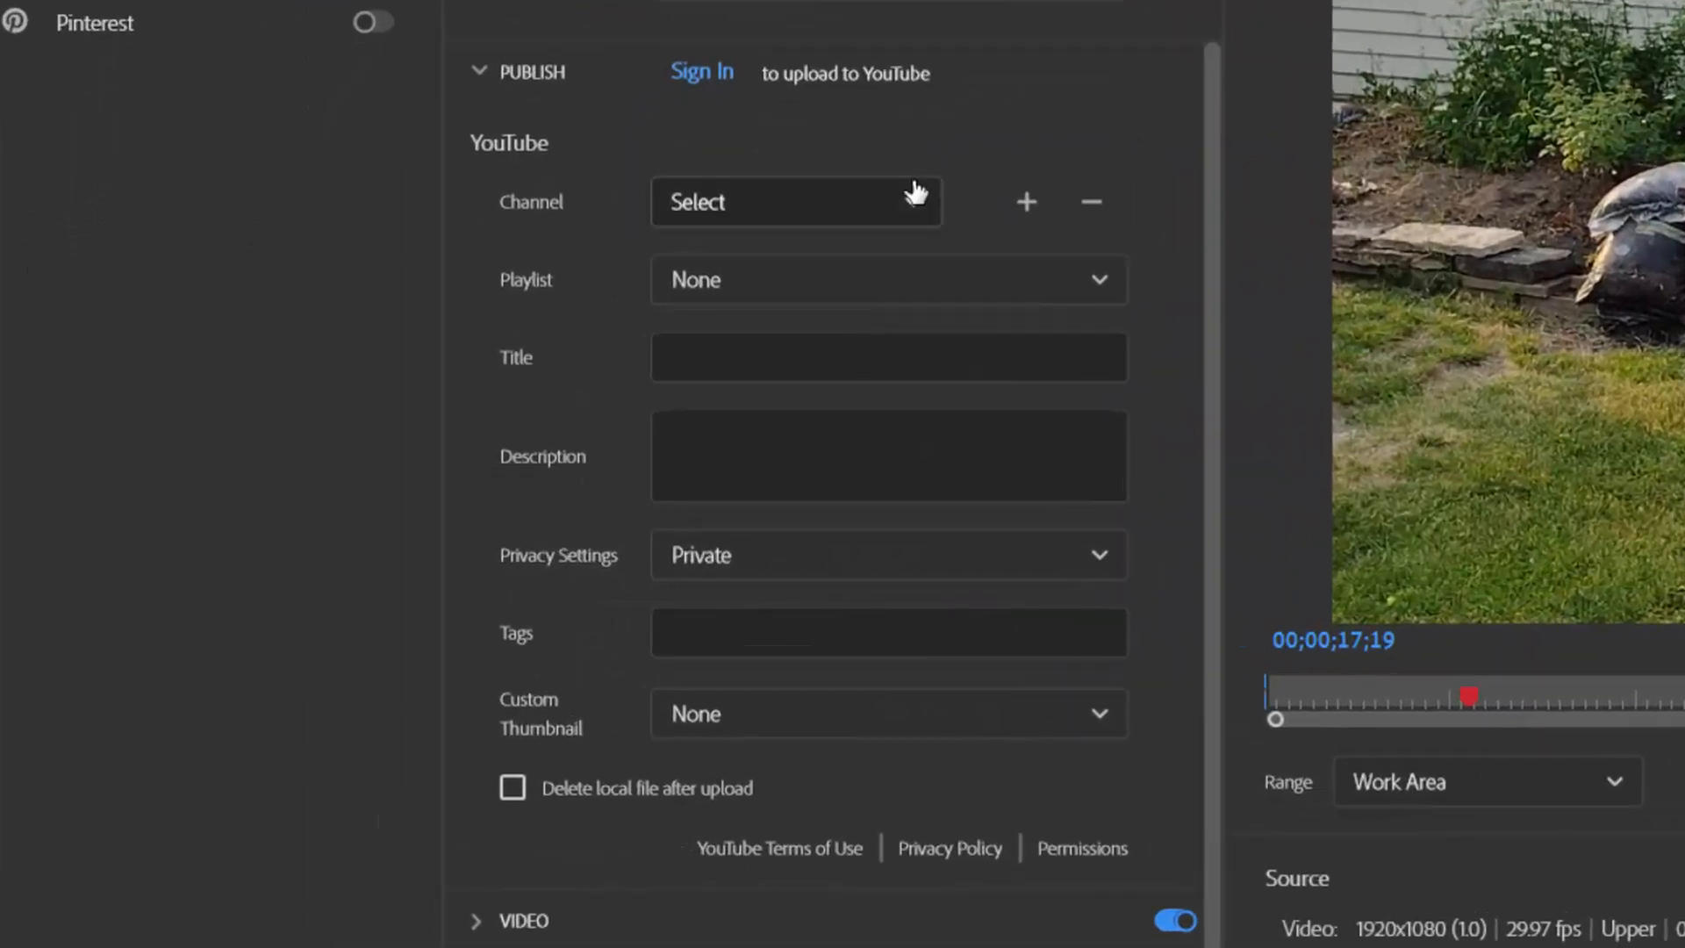
pyautogui.moveTo(1085, 279)
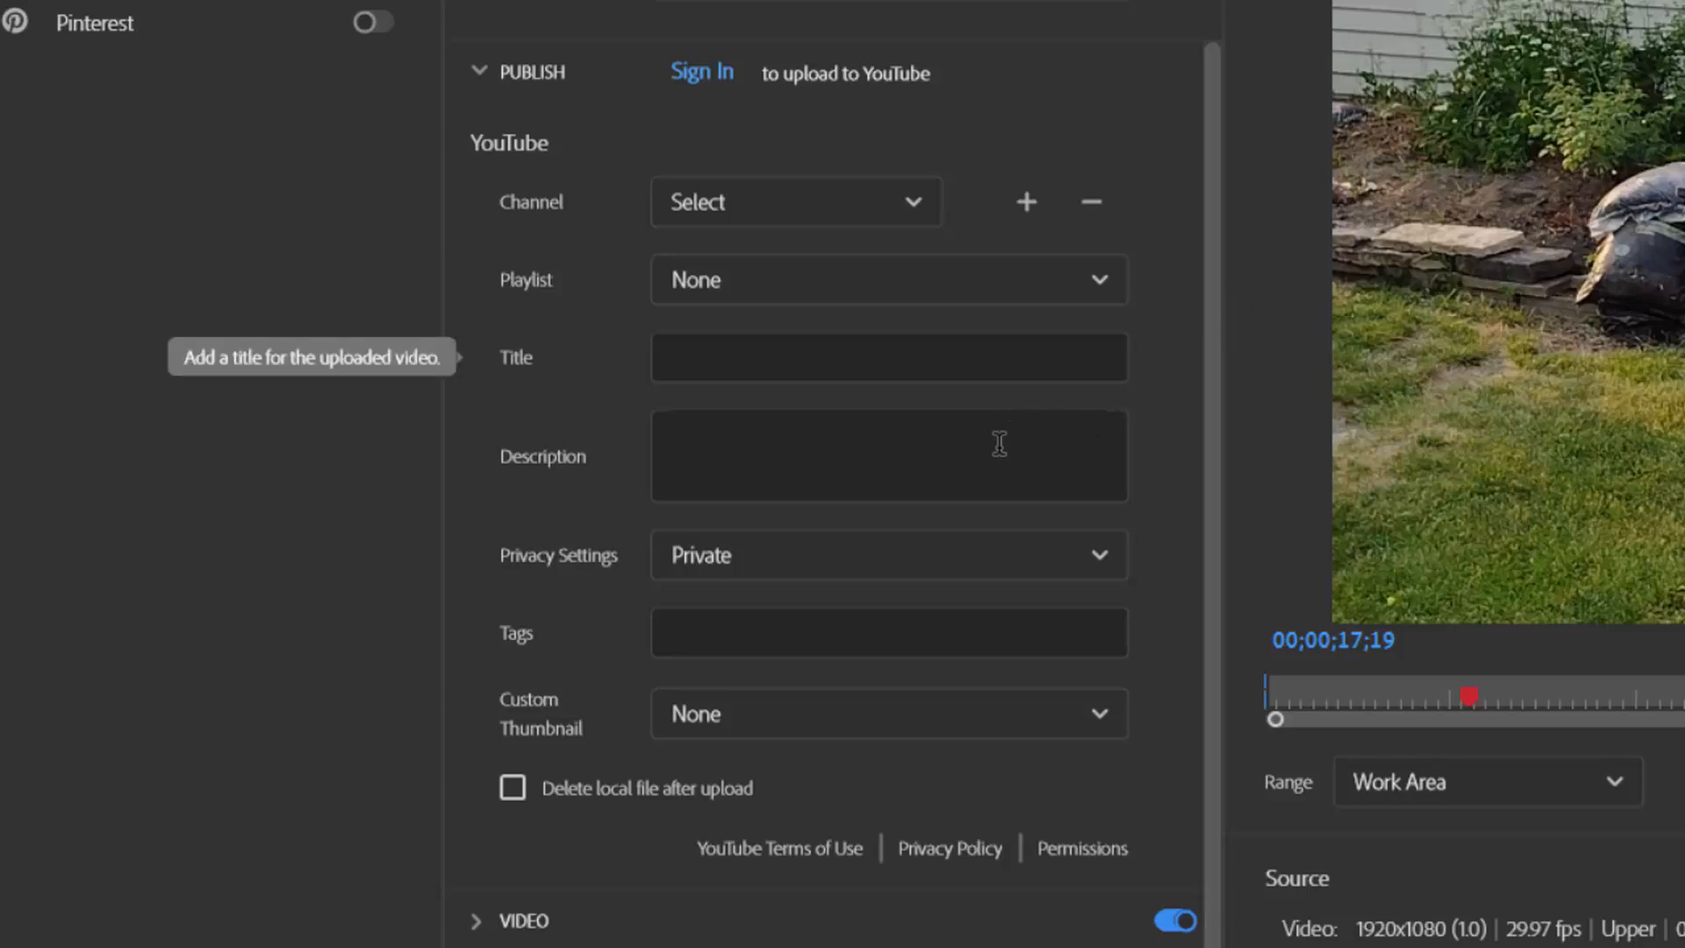
pyautogui.moveTo(946, 542)
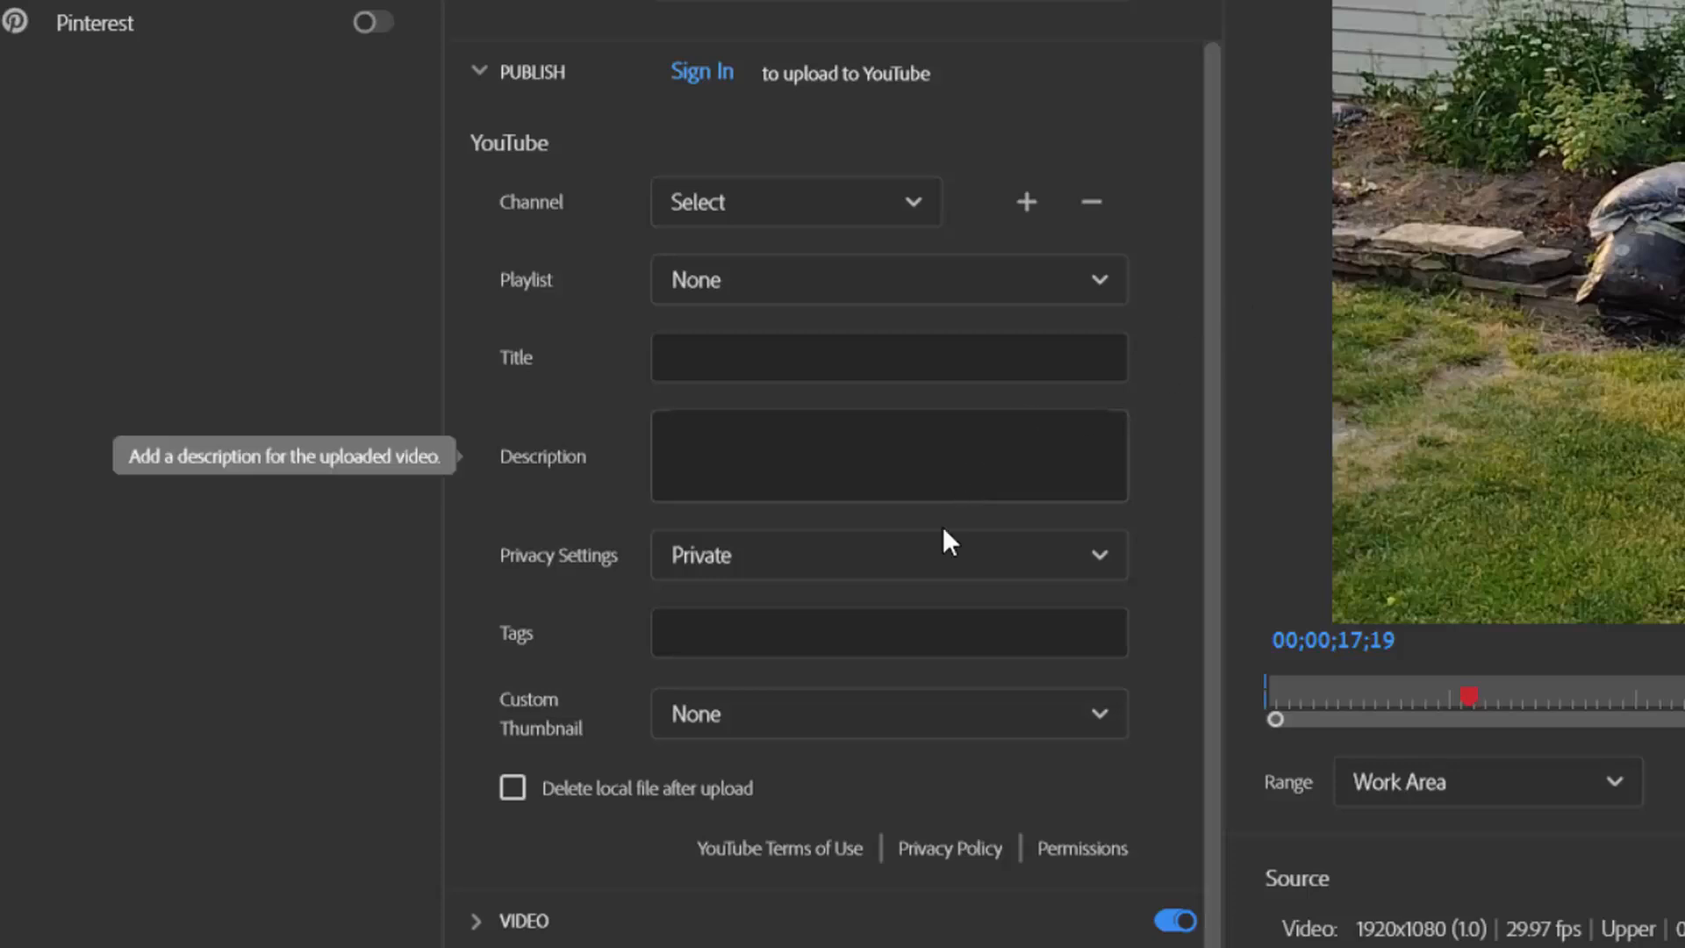
pyautogui.moveTo(365, 387)
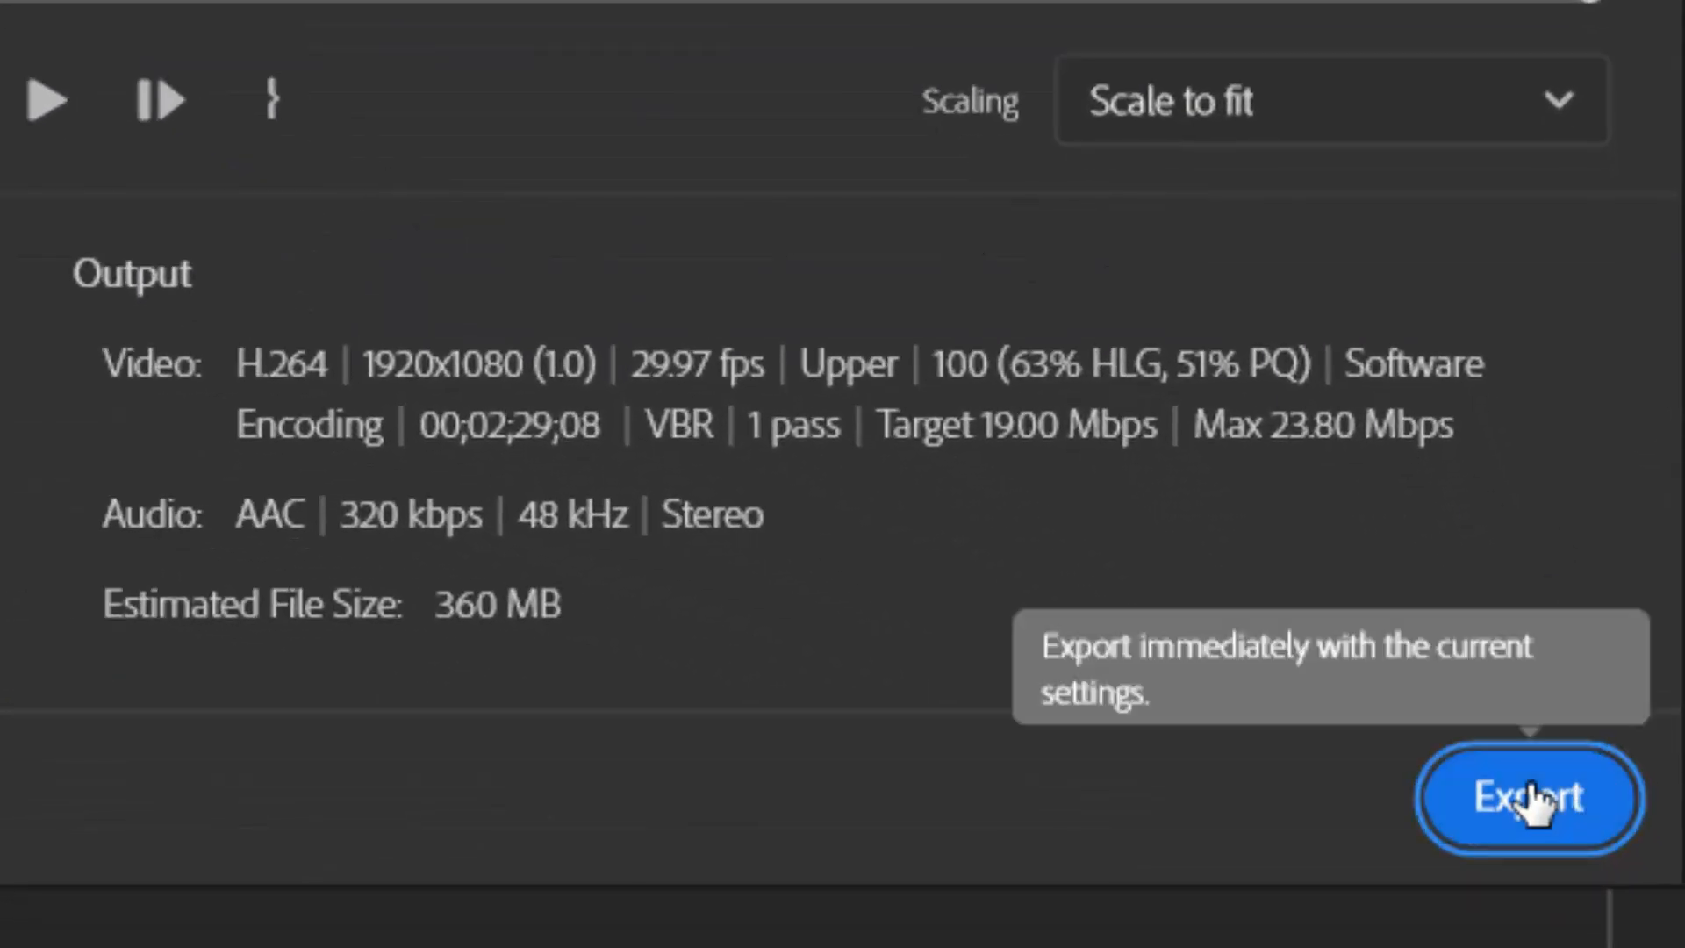
# Export GrisettiVideo, starting encoding of file 1 of 2.
pyautogui.click(1525, 798)
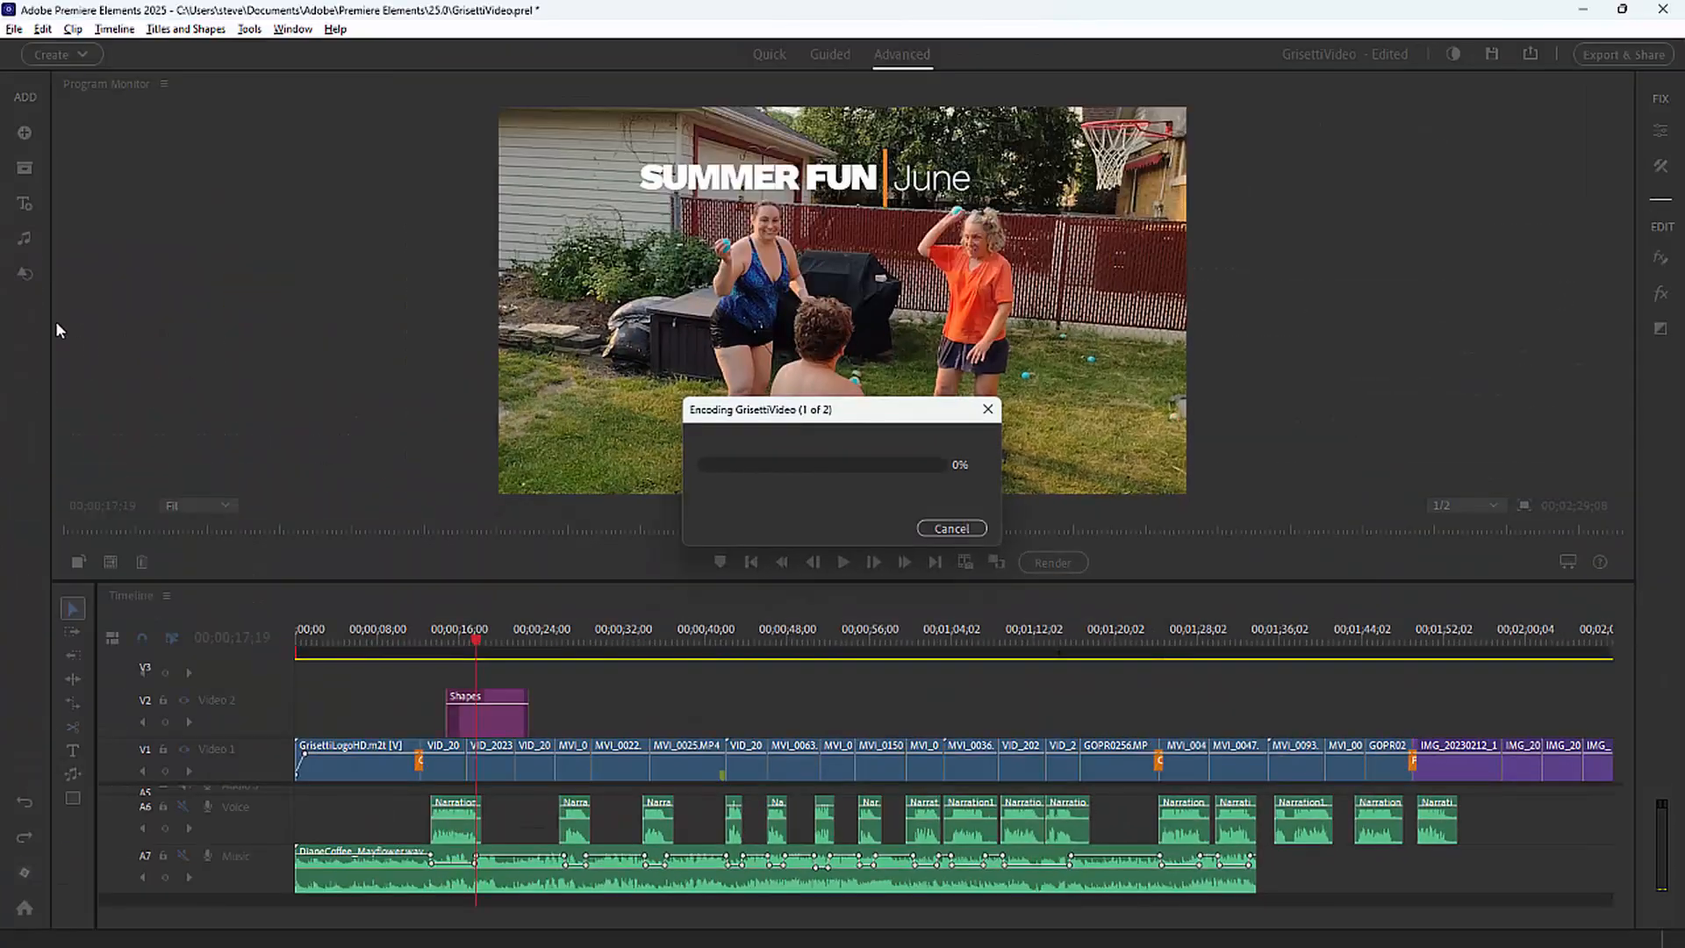